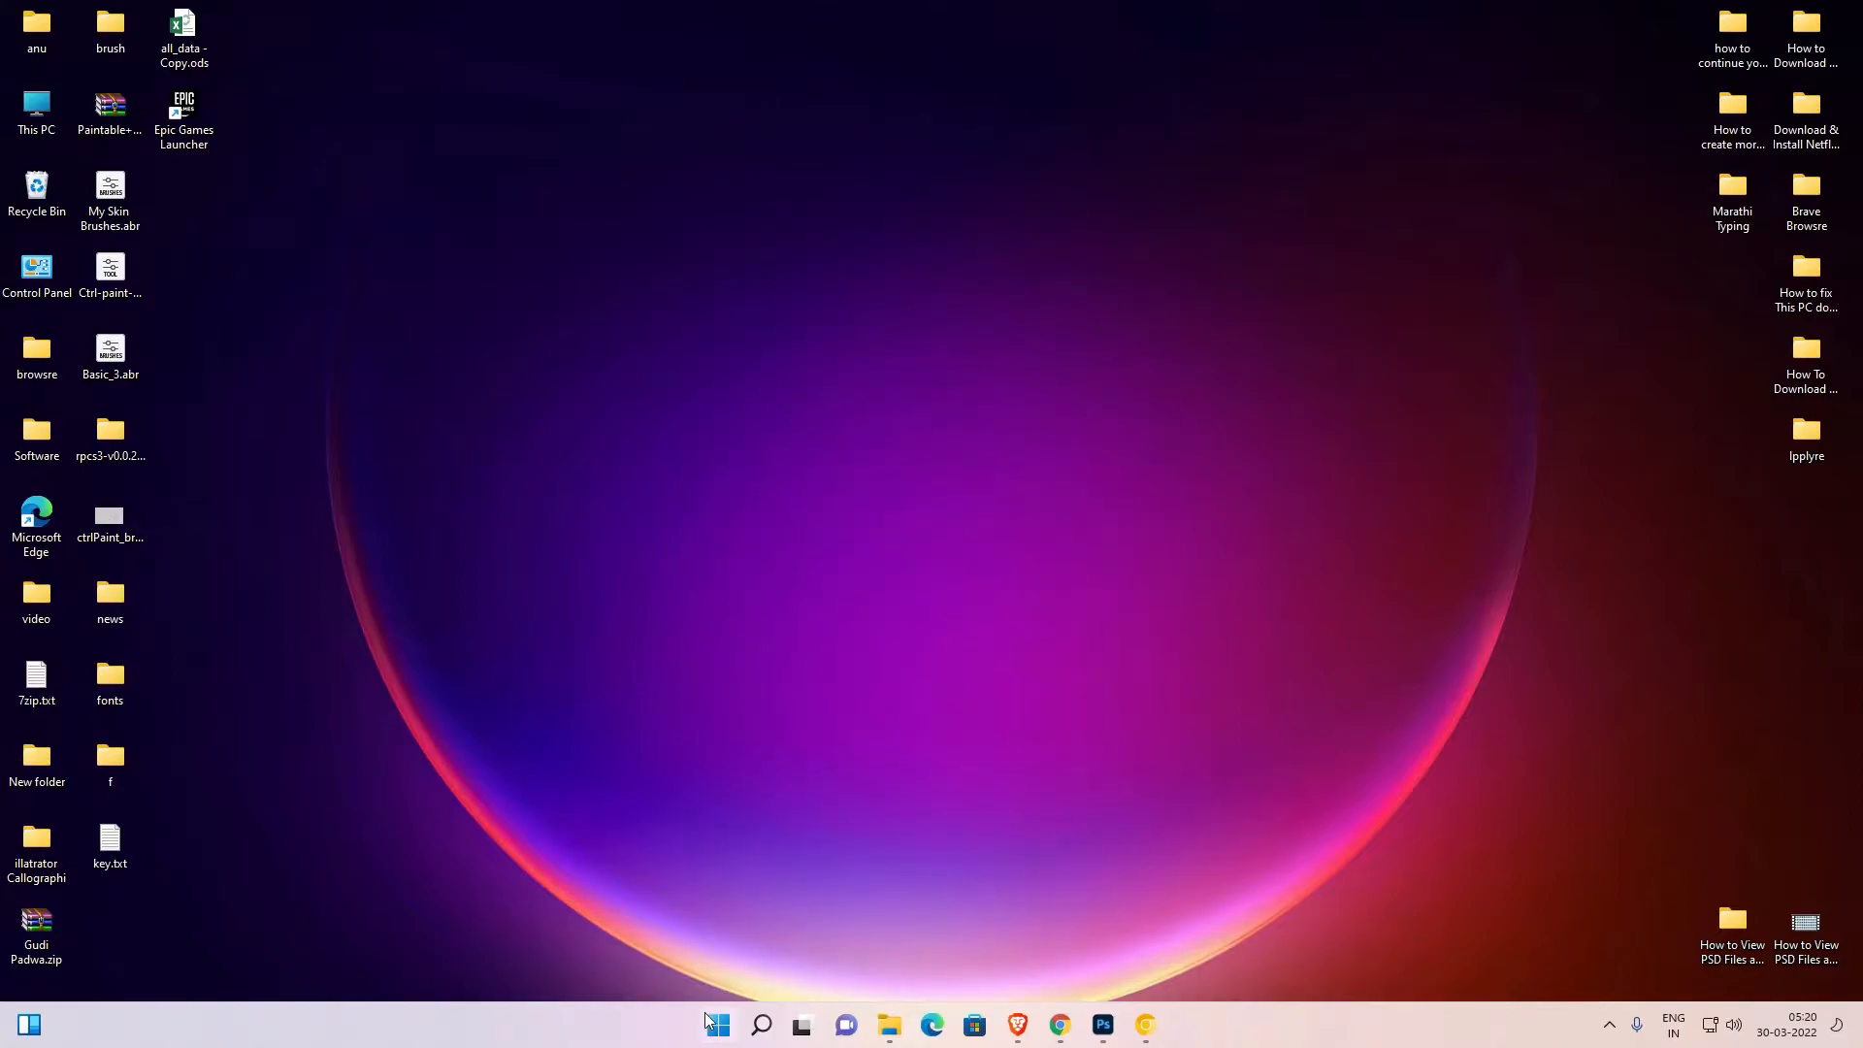
Step: Search 'control Panel' from Start and open Control Panel from the results
{"action": "left_click", "coordinate": [761, 1025]}
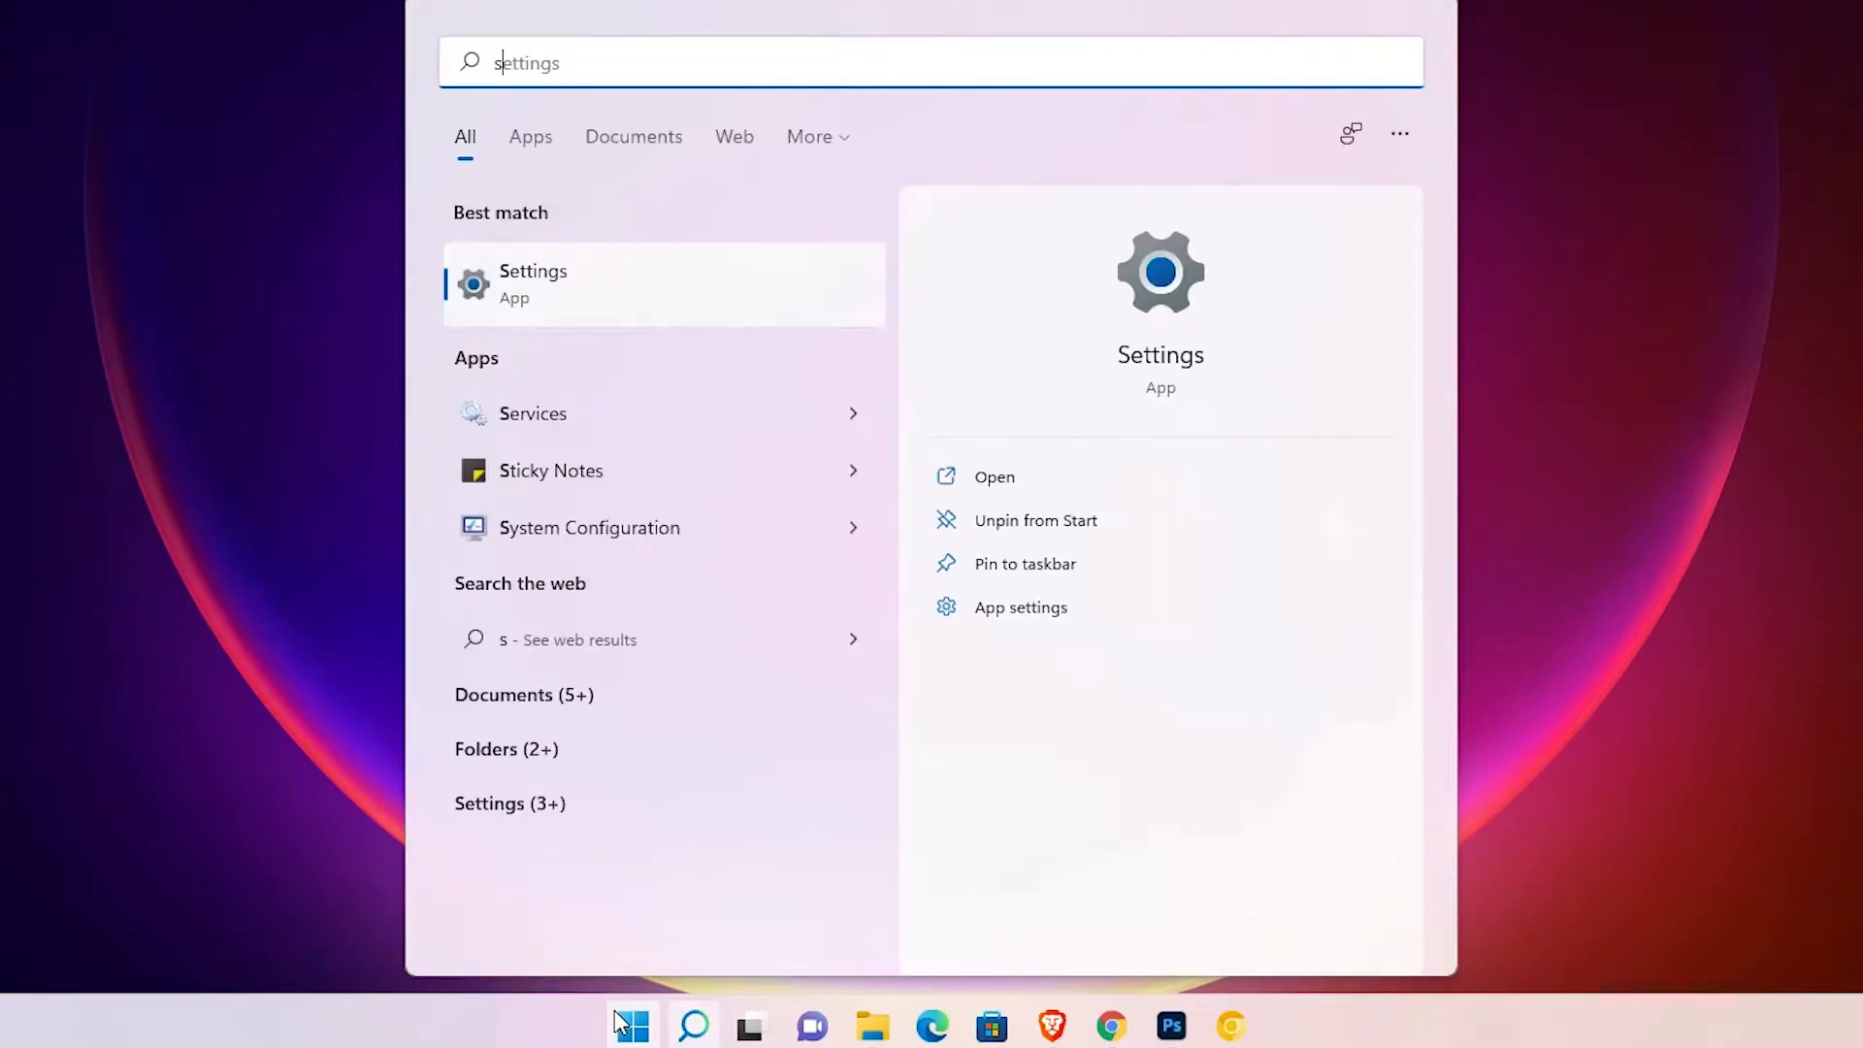
{"action": "type", "text": "control Panel"}
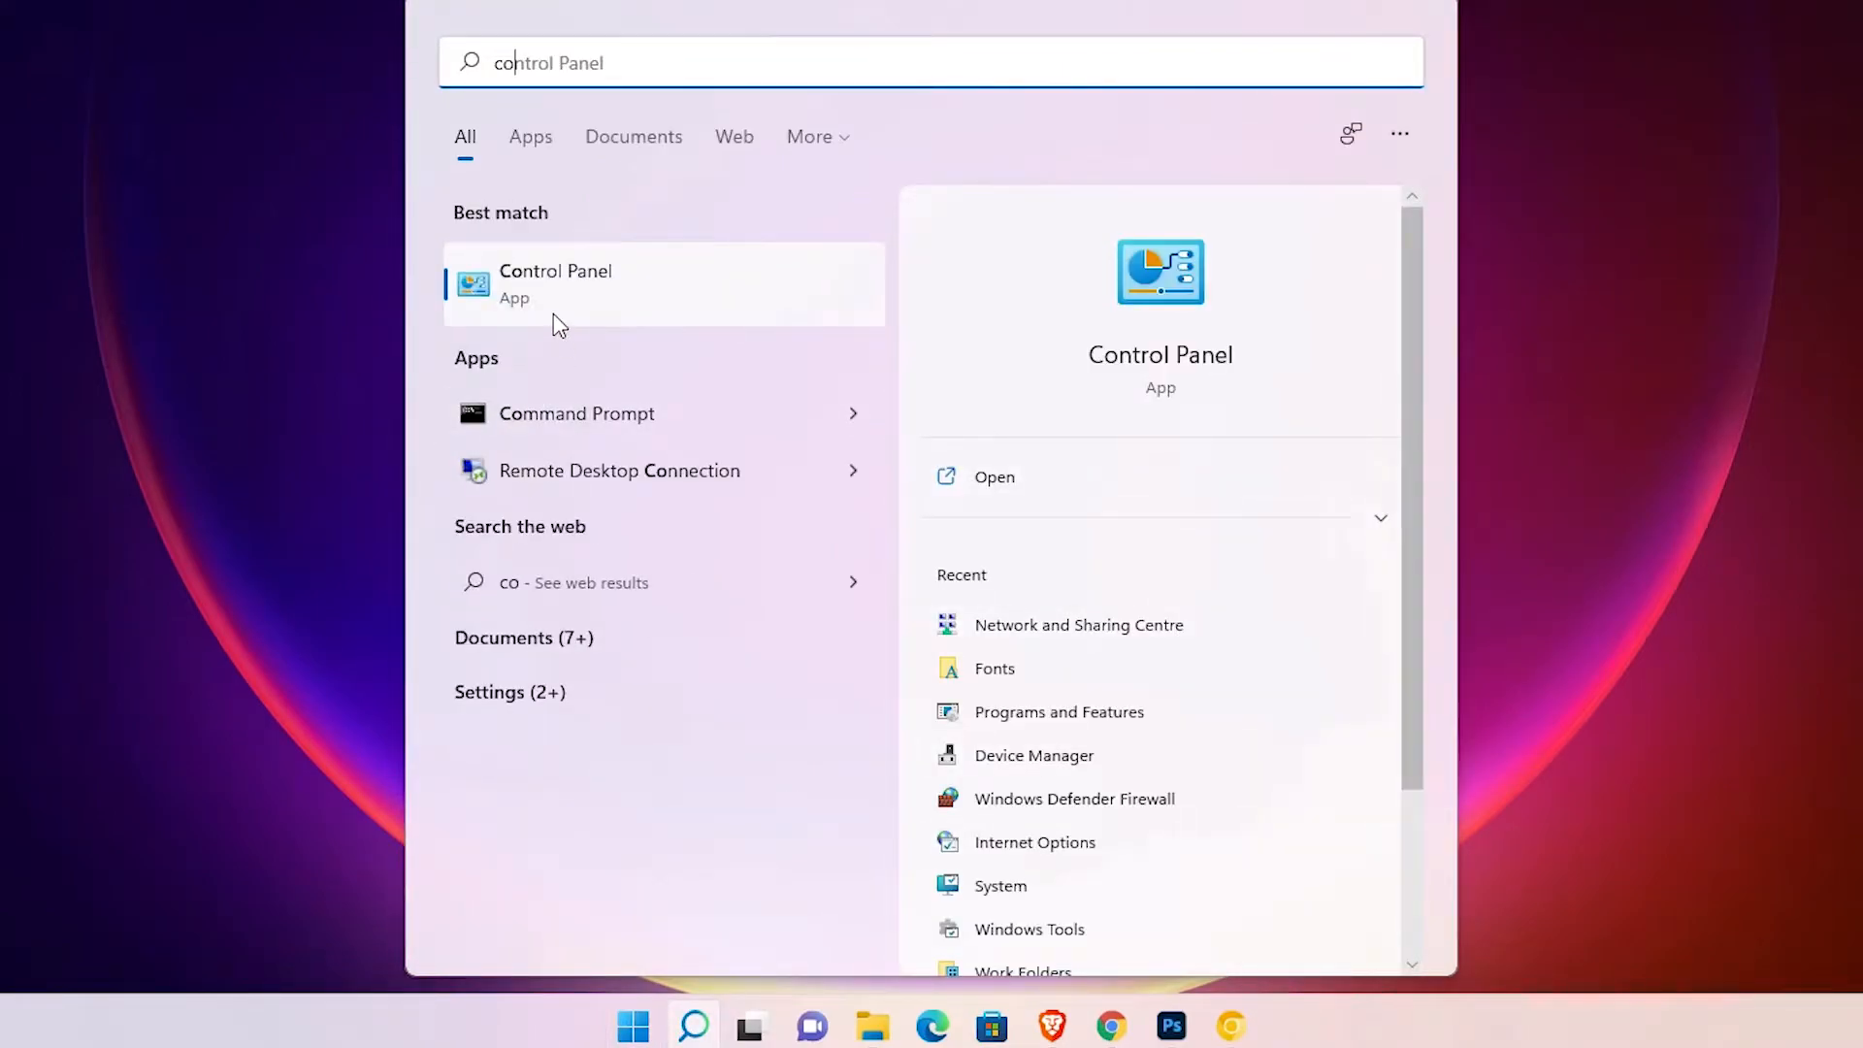
{"action": "left_click", "coordinate": [555, 284]}
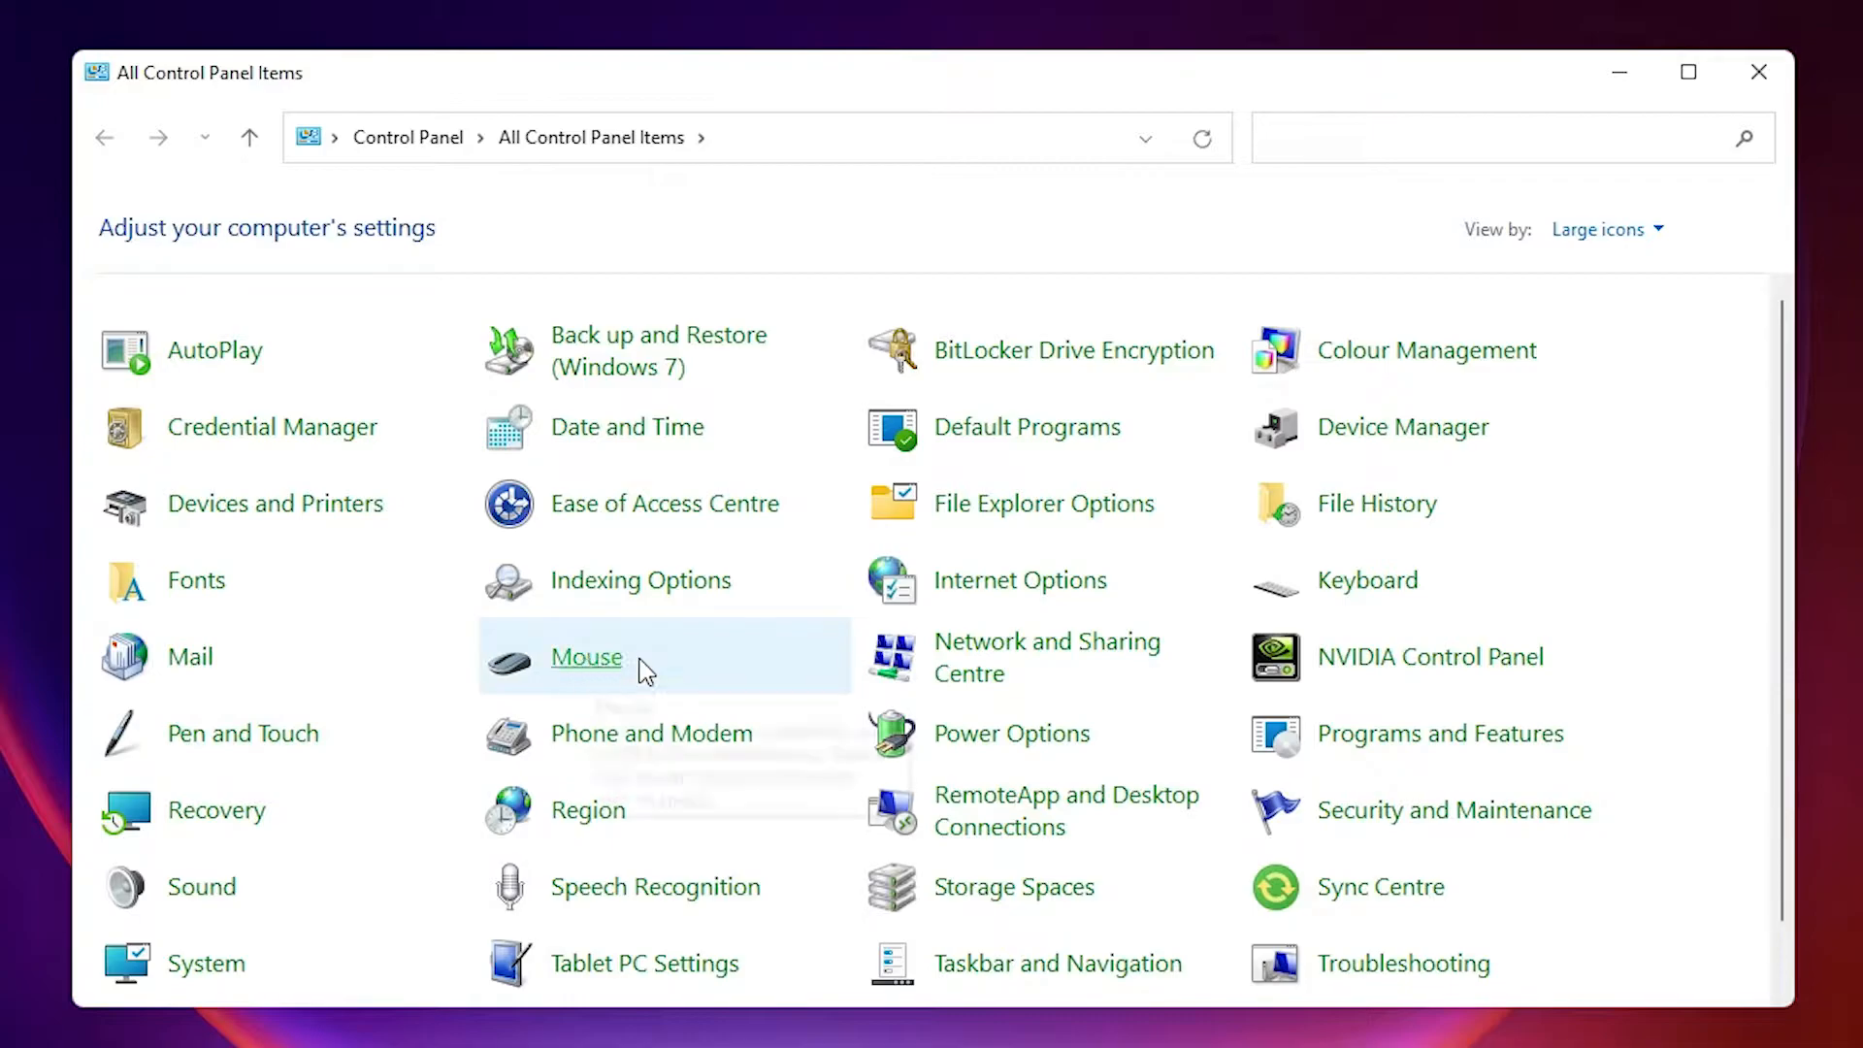
{"action": "mouse_move", "coordinate": [592, 679]}
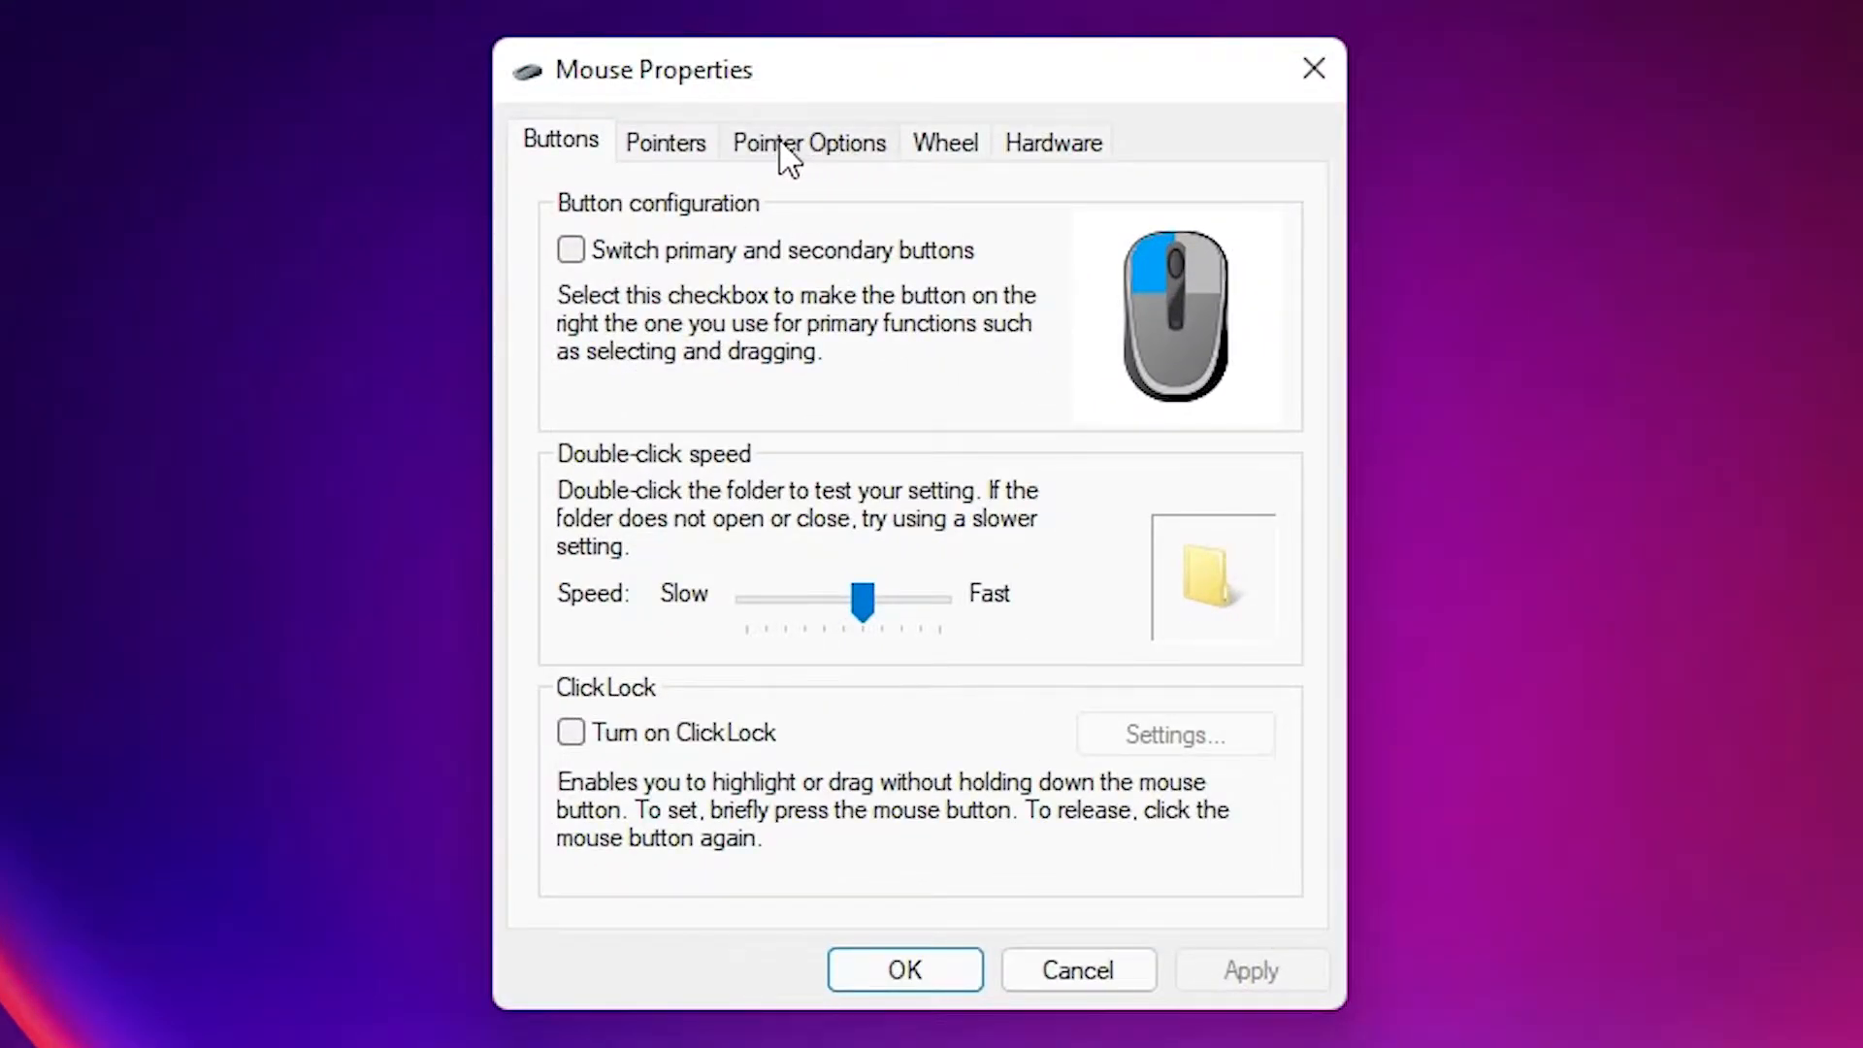
Step: Under Pointer Options, uncheck Enhance pointer precision and confirm with OK
{"action": "left_click", "coordinate": [807, 142]}
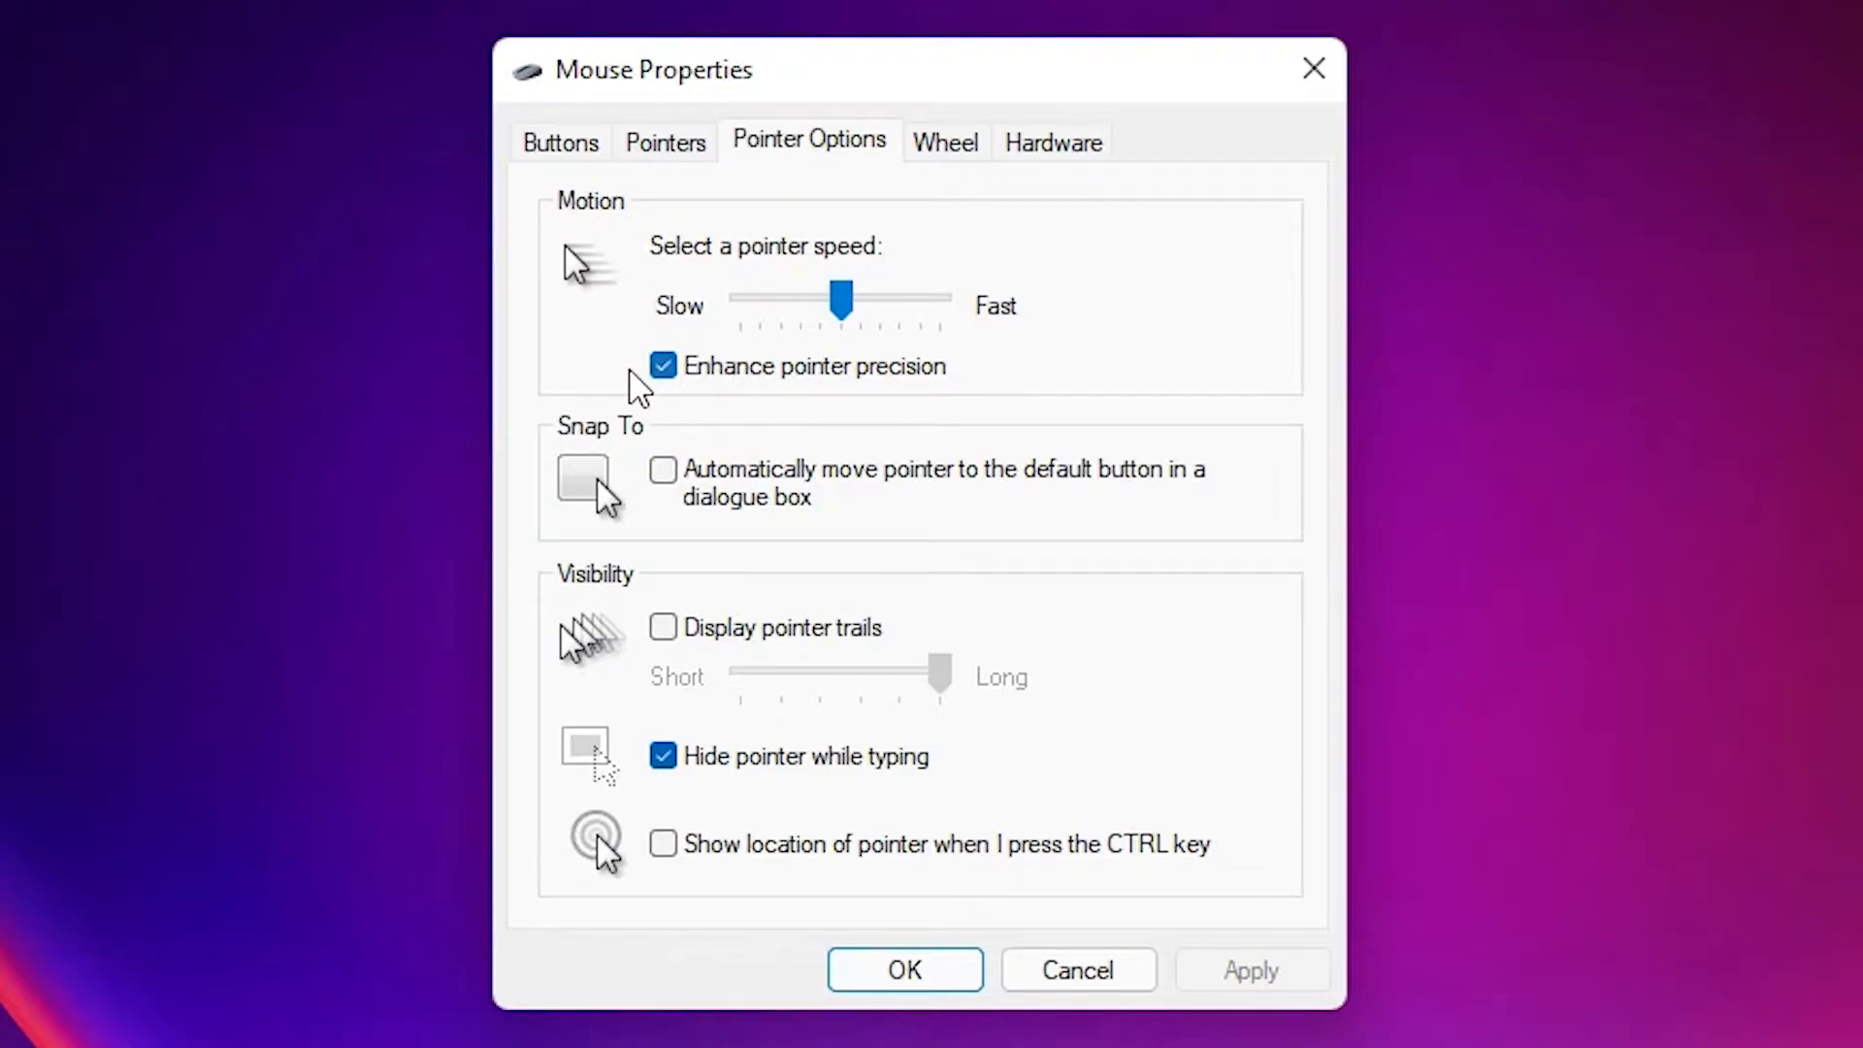
{"action": "left_click", "coordinate": [661, 364]}
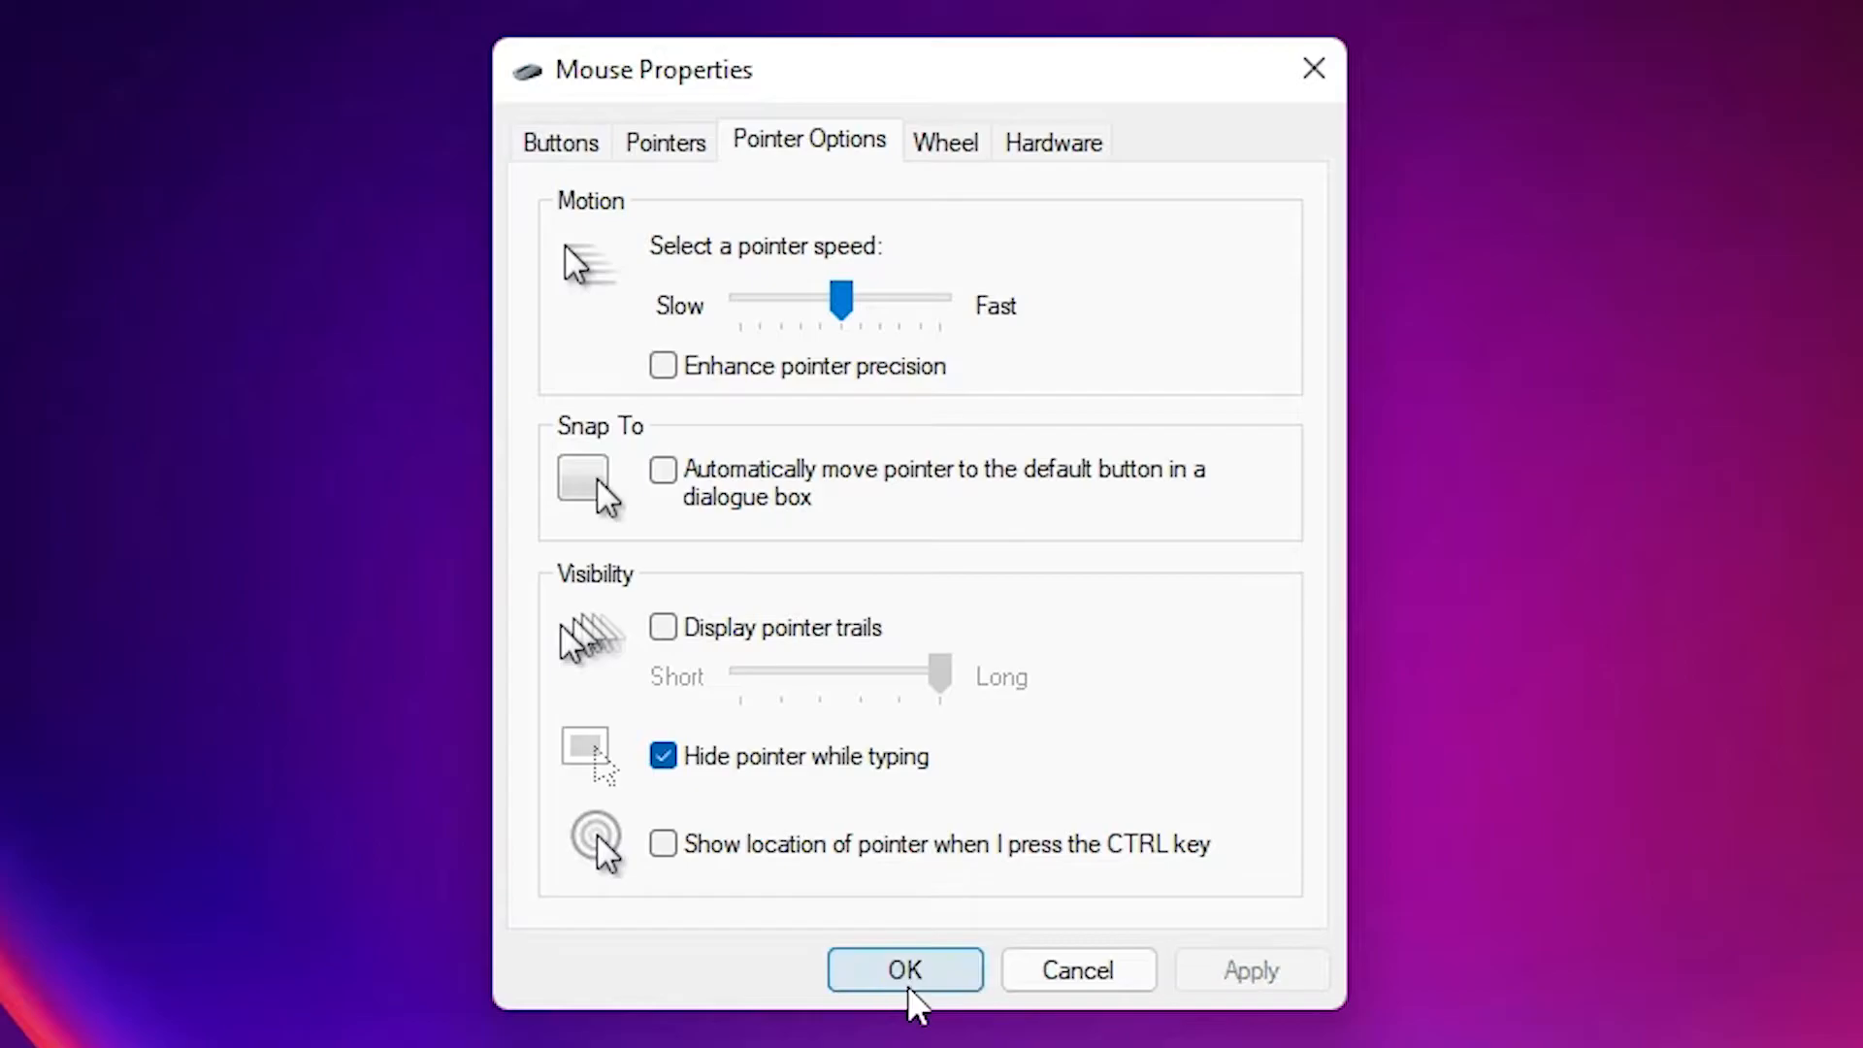
{"action": "left_click", "coordinate": [904, 970]}
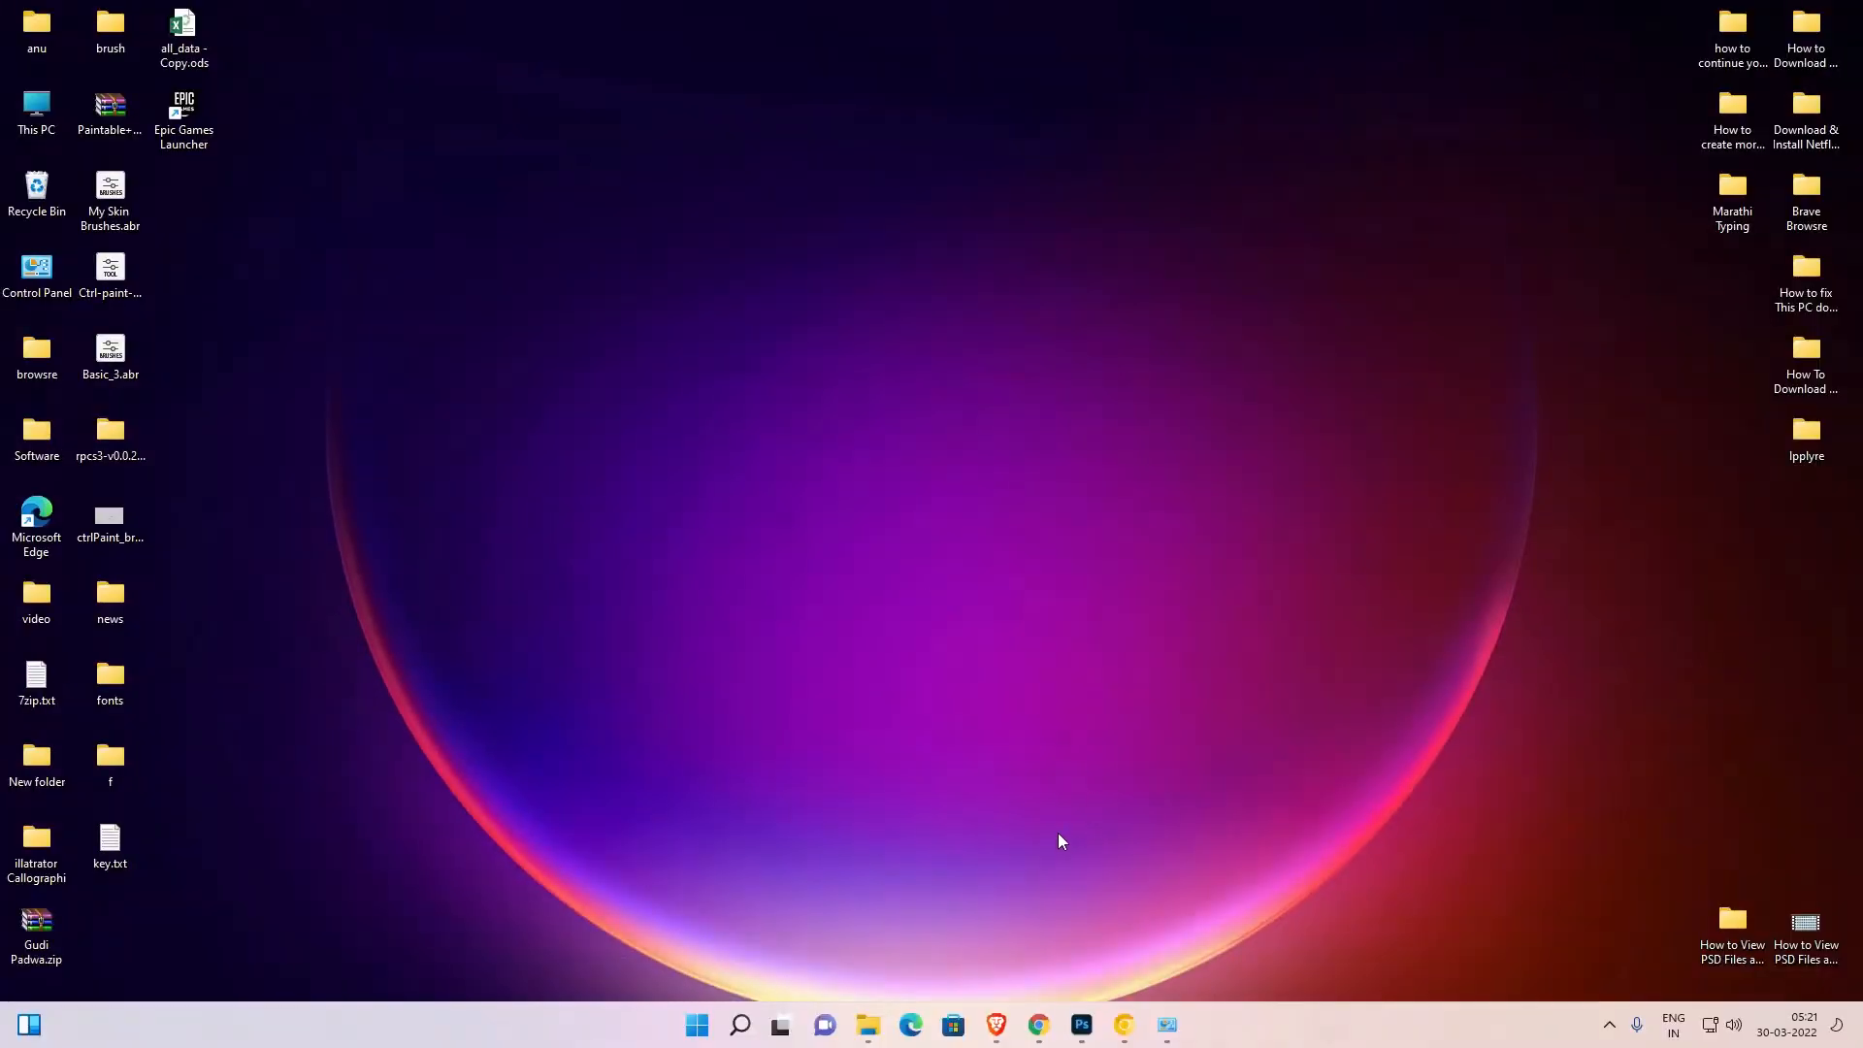
Step: In Chrome, search mouse-sensitivity.com and open the Mouse Sensitivity site
{"action": "left_click", "coordinate": [1122, 1024]}
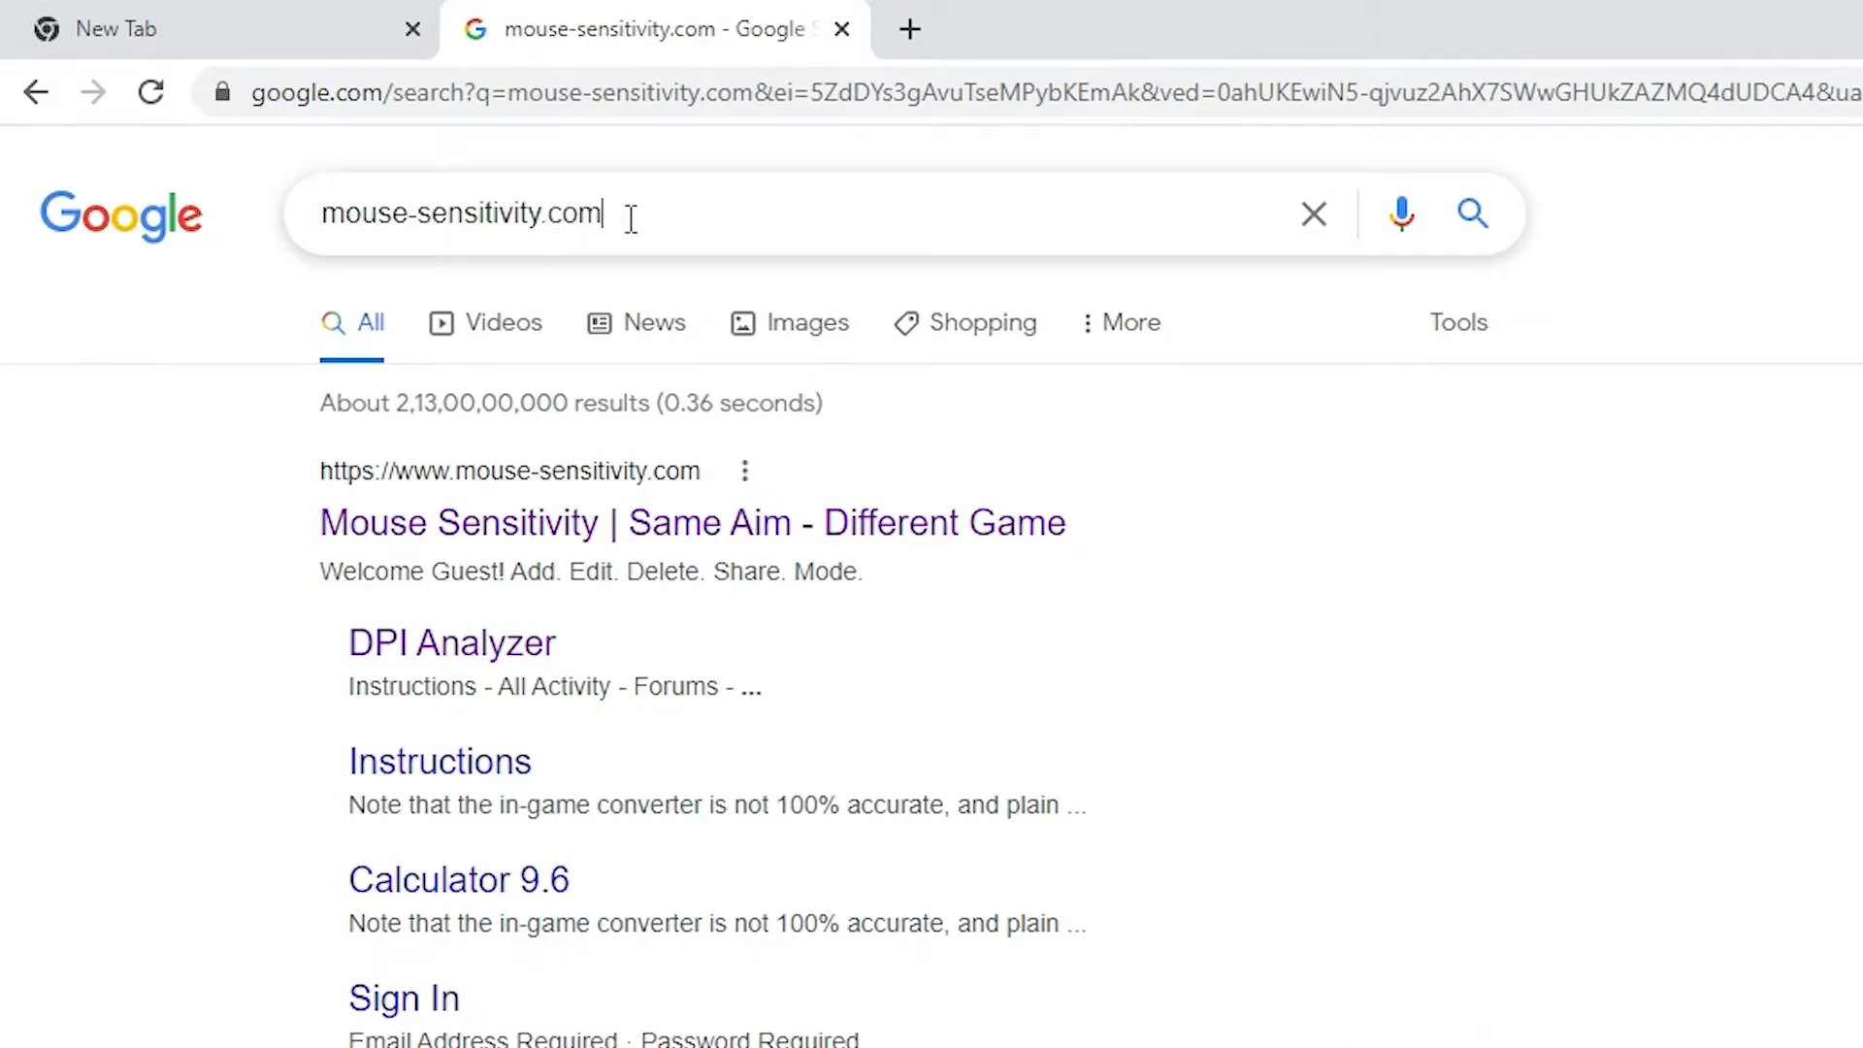
{"action": "double_click", "coordinate": [462, 213]}
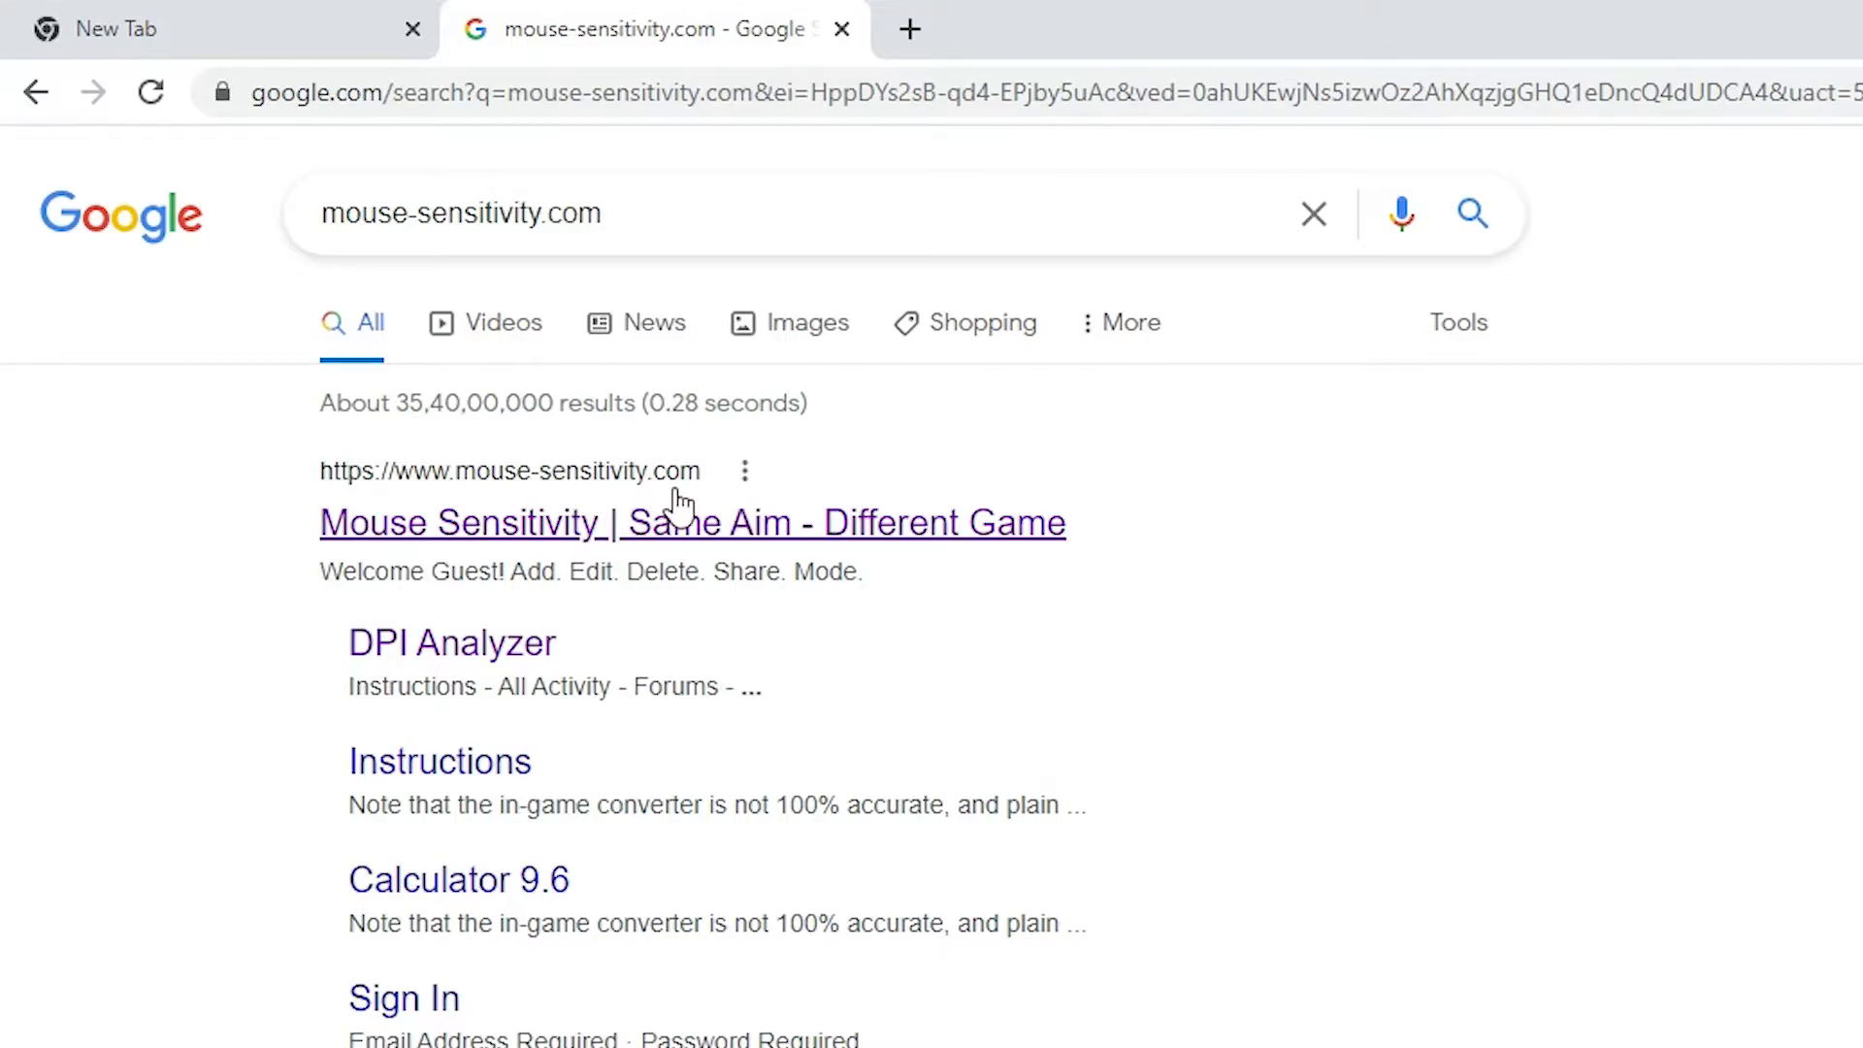
{"action": "left_click", "coordinate": [691, 522]}
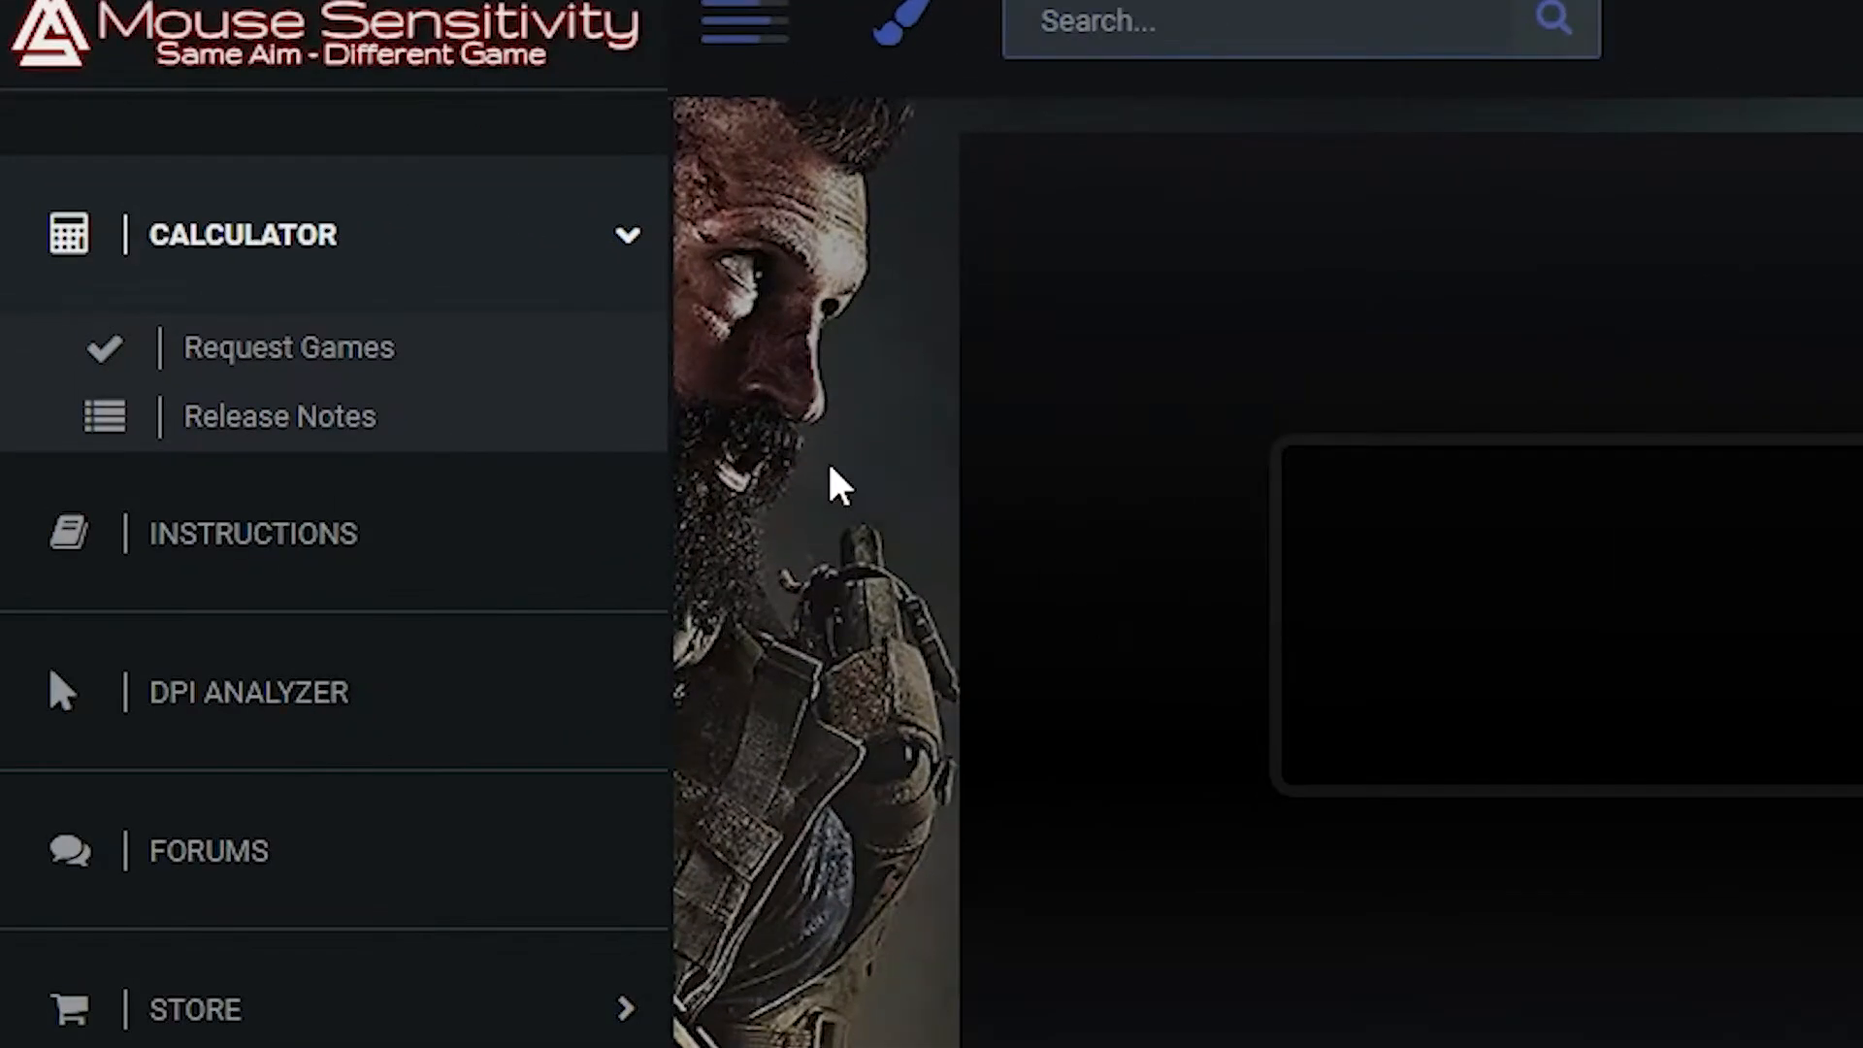
{"action": "mouse_move", "coordinate": [321, 743]}
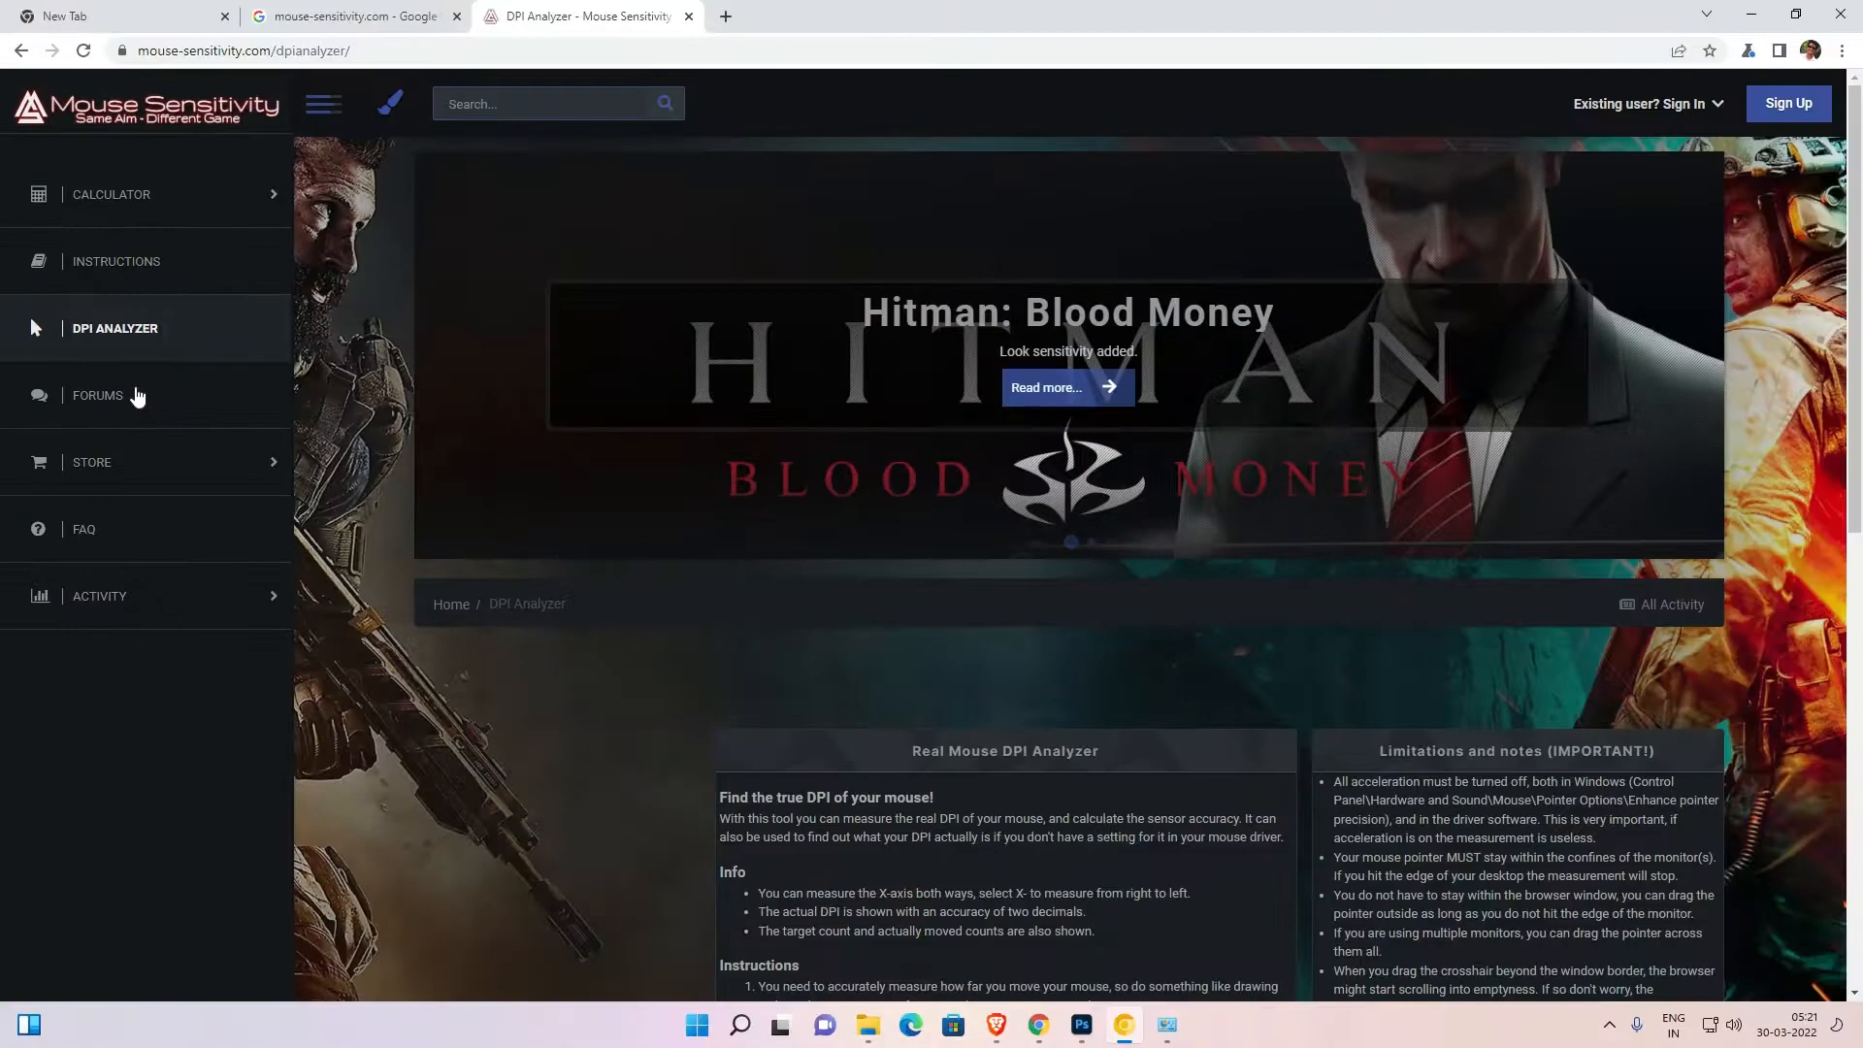
Step: Bring the DPI Analyzer panel into view and activate its Target distance field
{"action": "scroll", "scroll_direction": "down", "scroll_amount": 3}
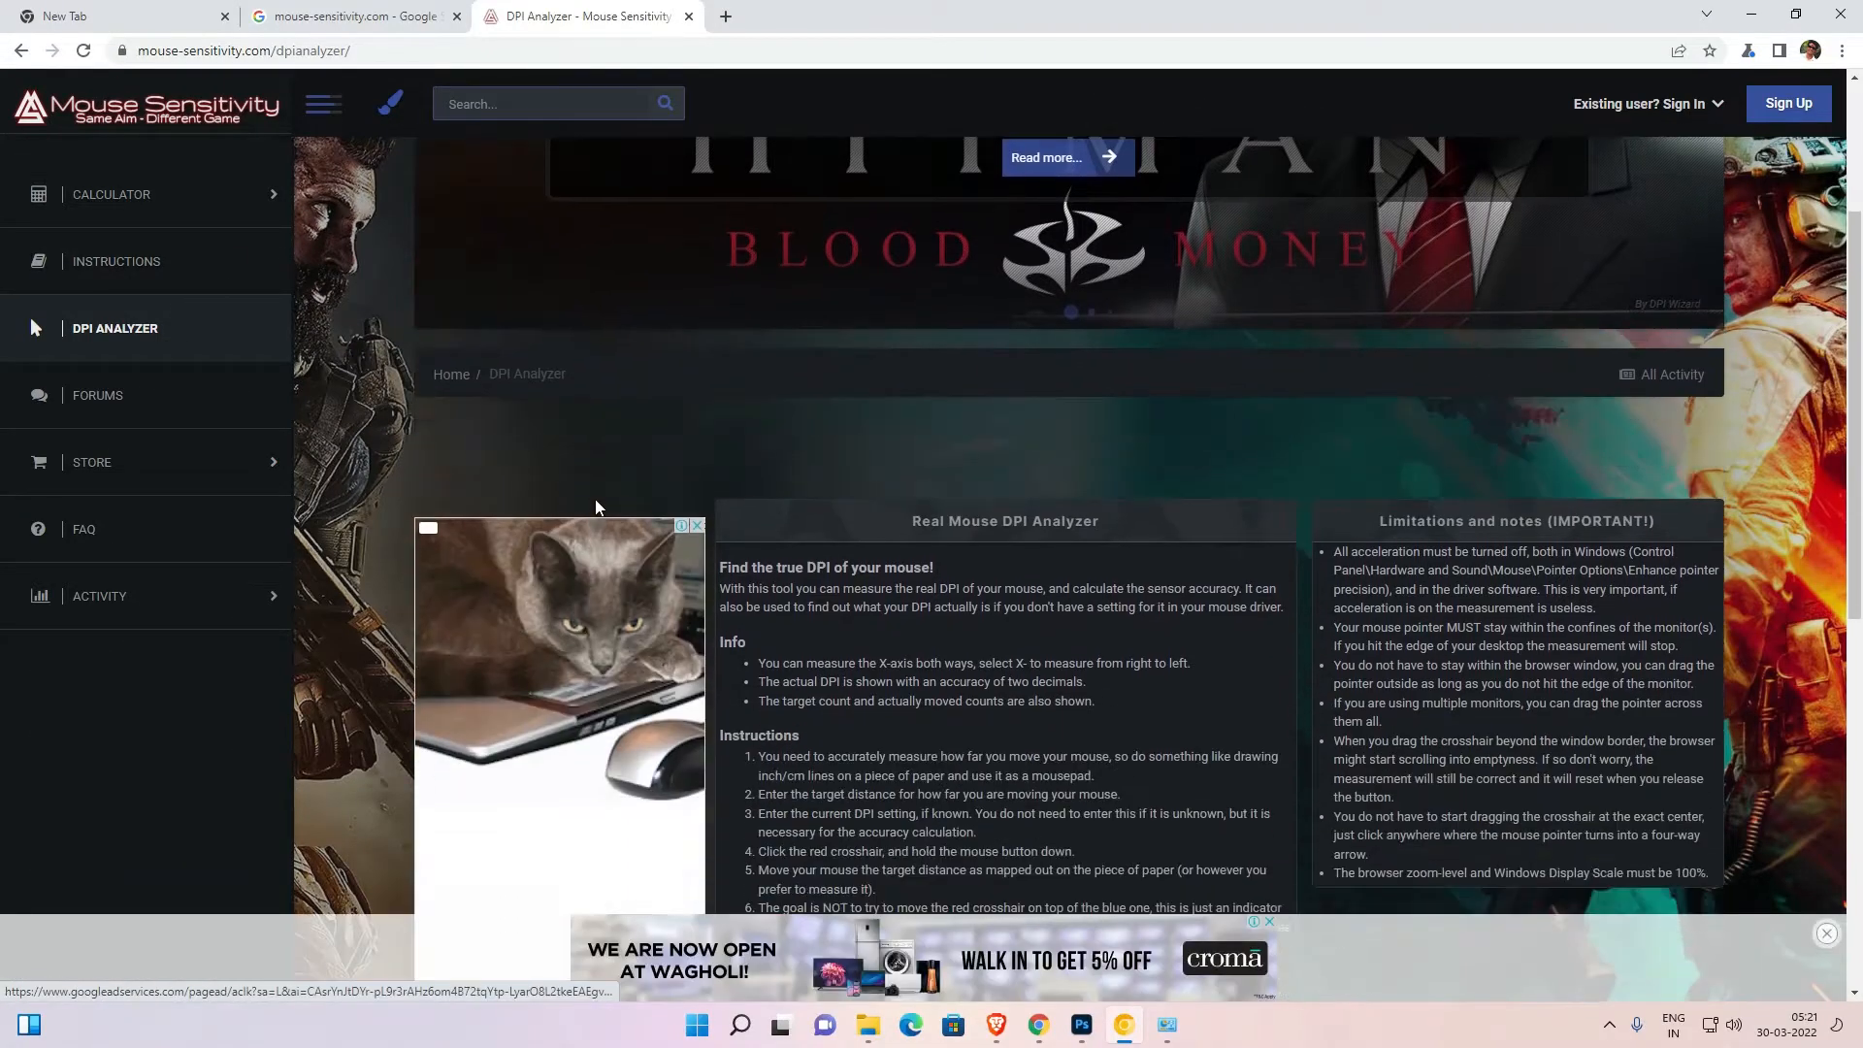
{"action": "scroll", "scroll_direction": "down", "scroll_amount": 3}
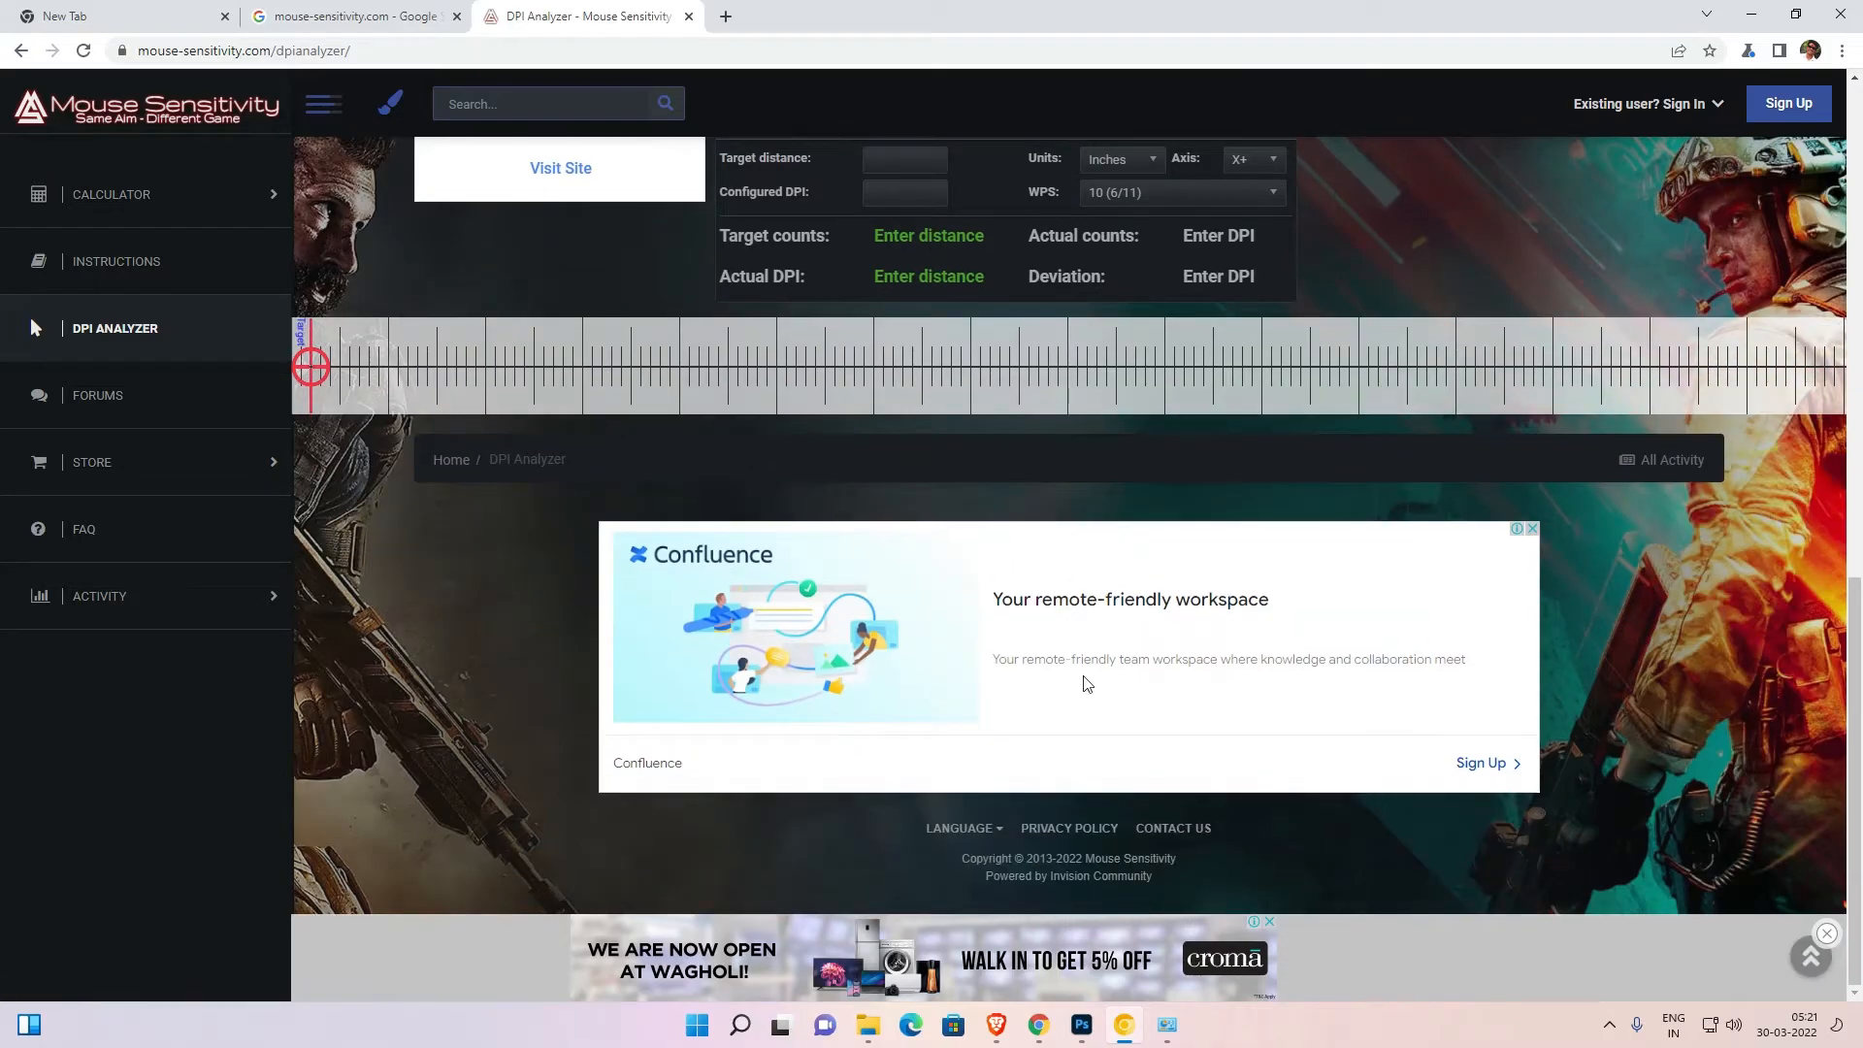
{"action": "scroll", "scroll_direction": "down", "scroll_amount": 3}
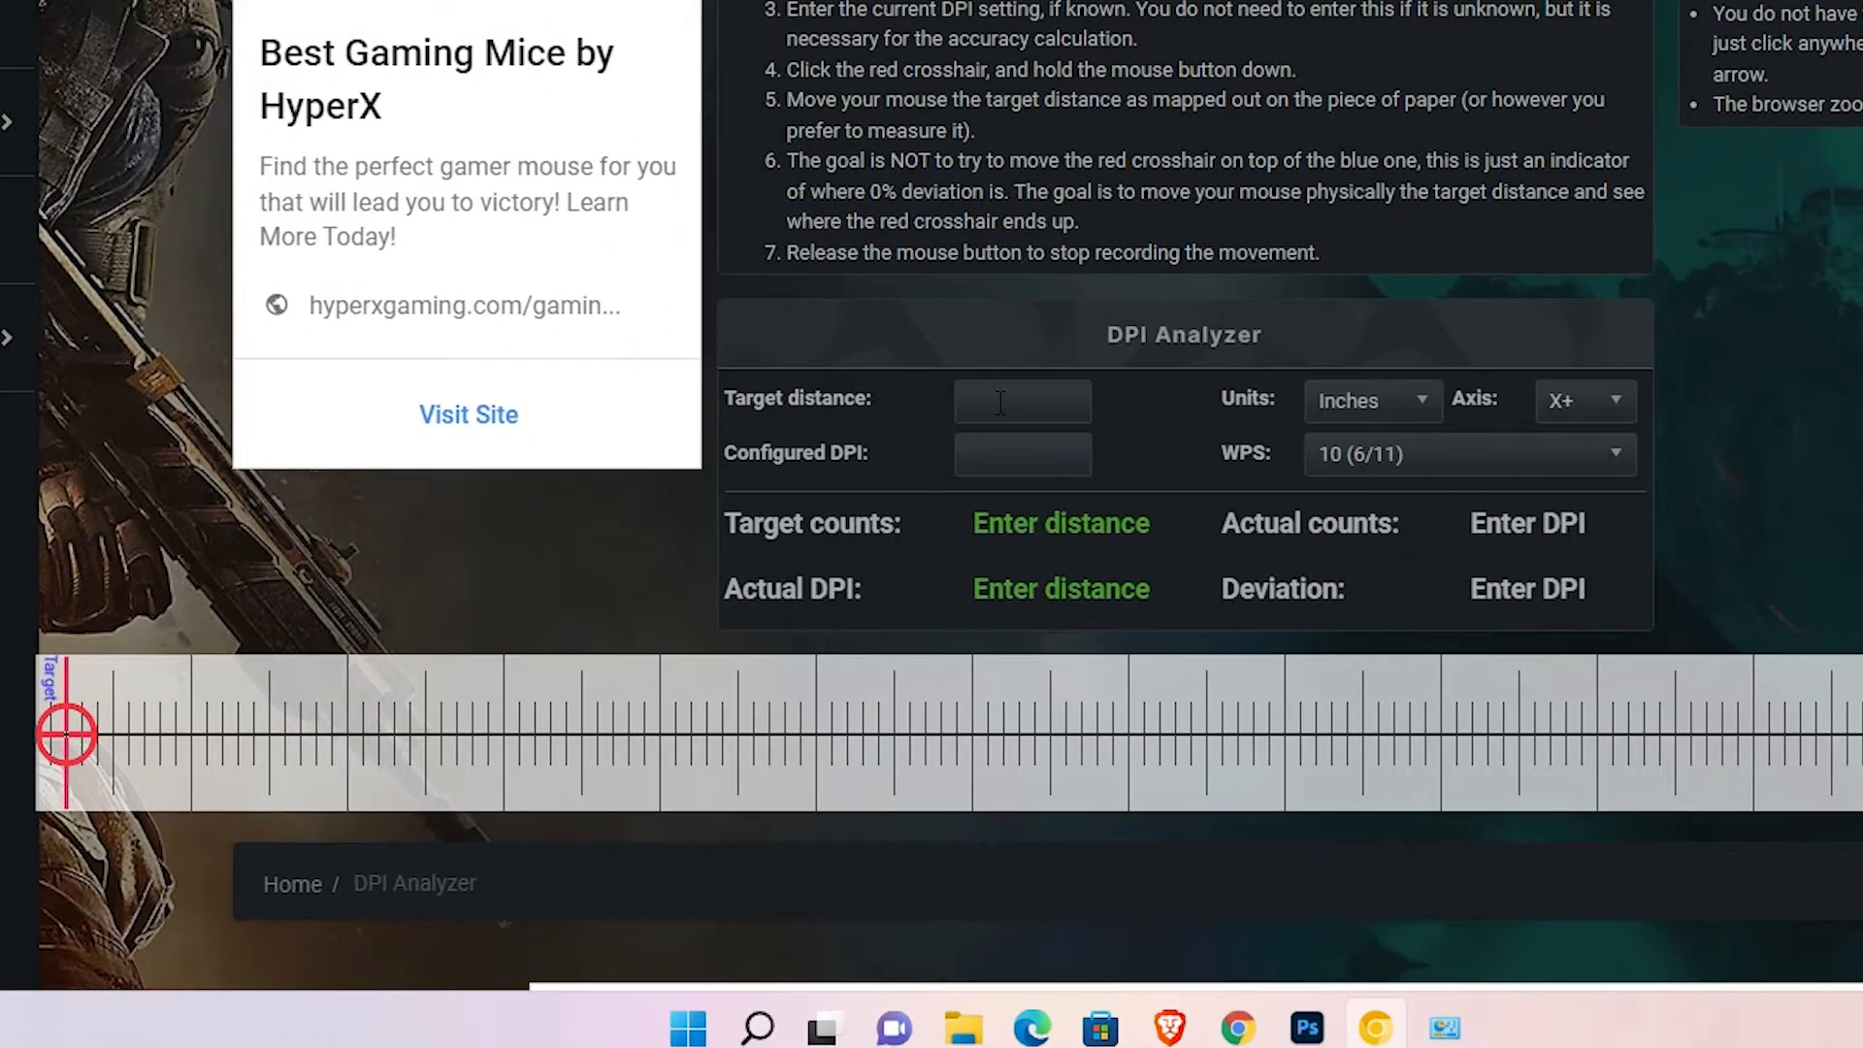
{"action": "left_click", "coordinate": [1023, 400]}
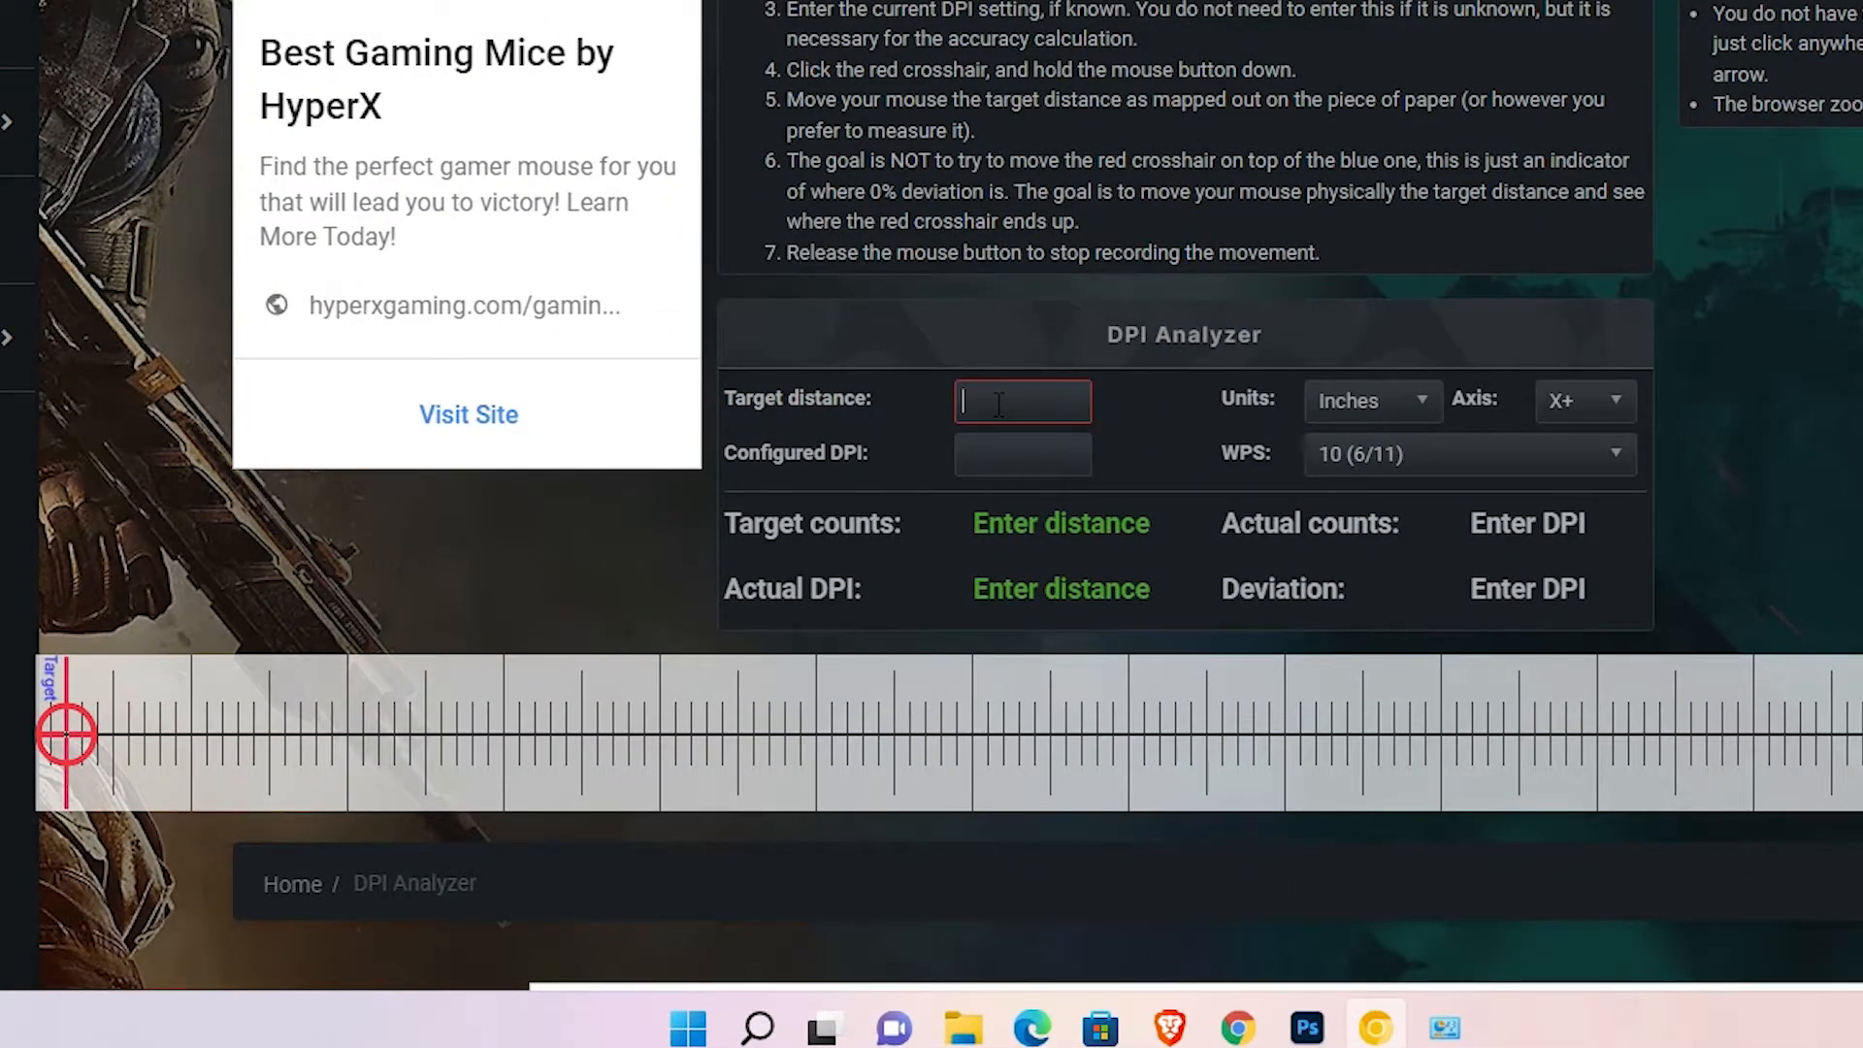
Step: Enter a target distance of 1, keeping units in inches
{"action": "type", "text": "1"}
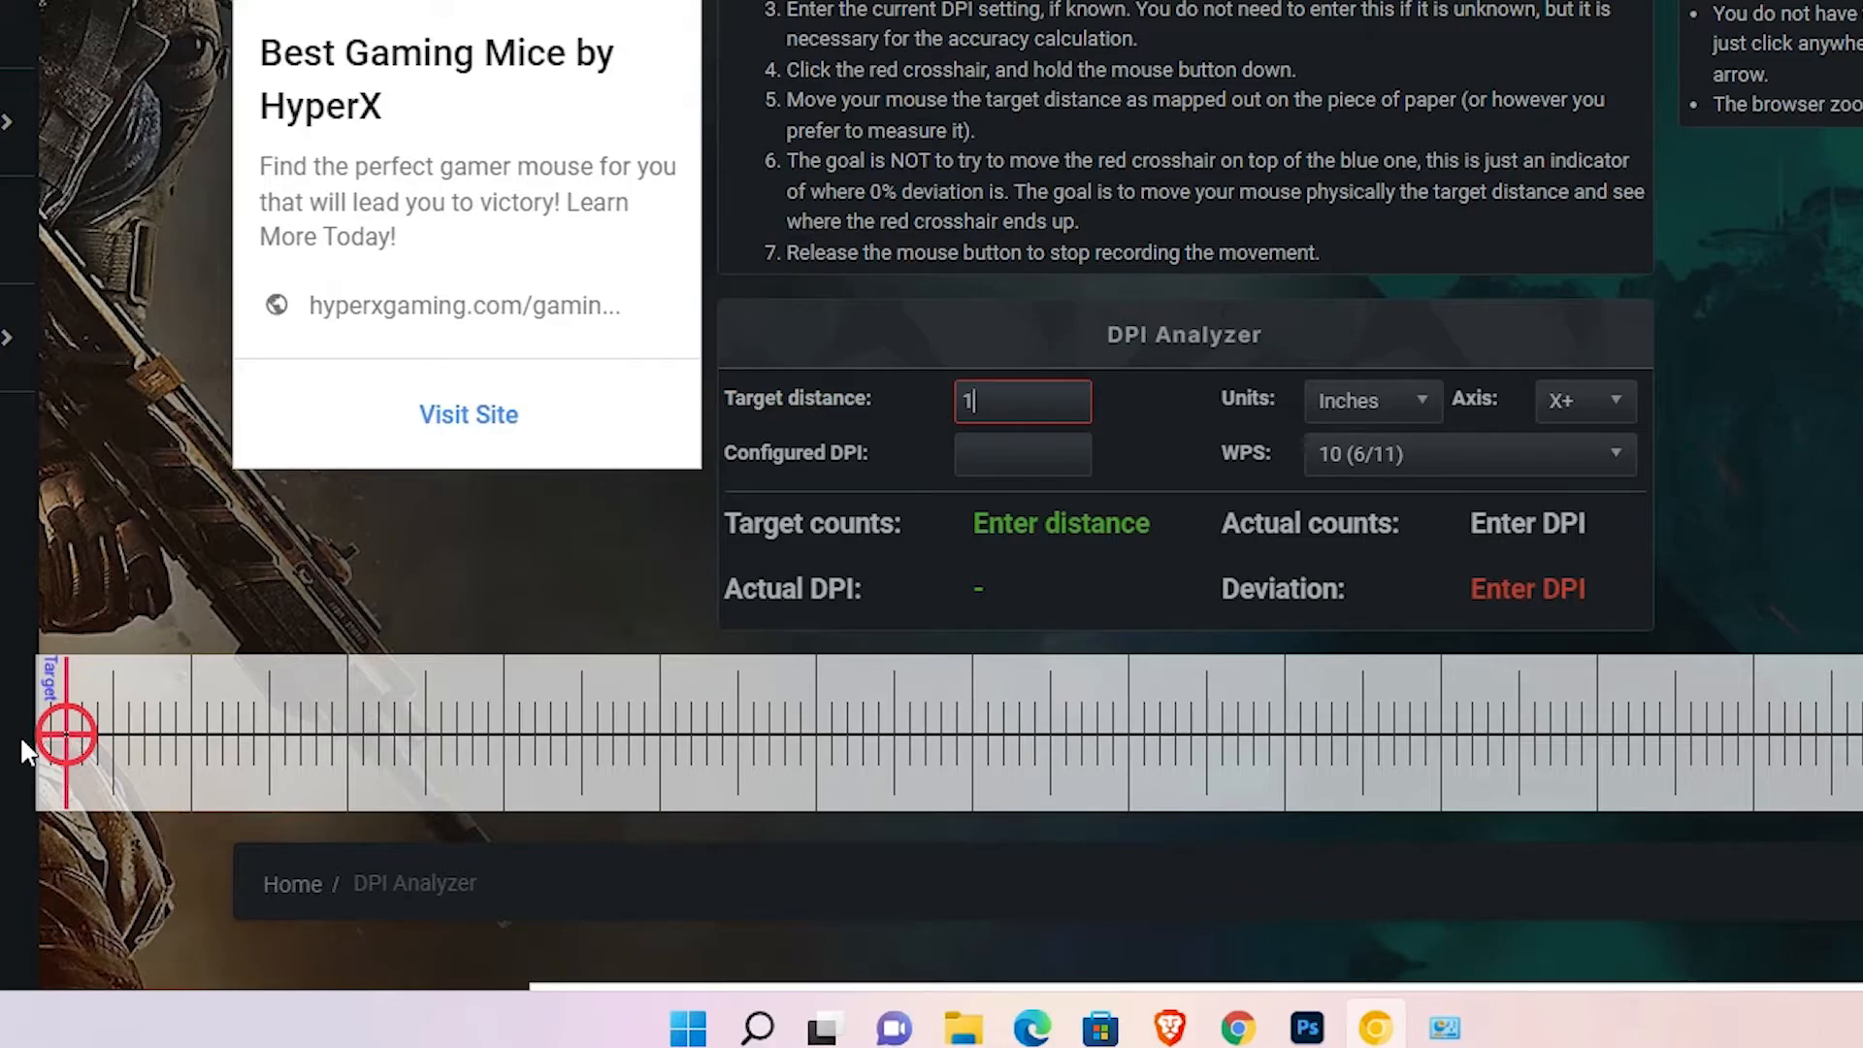
{"action": "scroll", "scroll_direction": "down", "scroll_amount": 3}
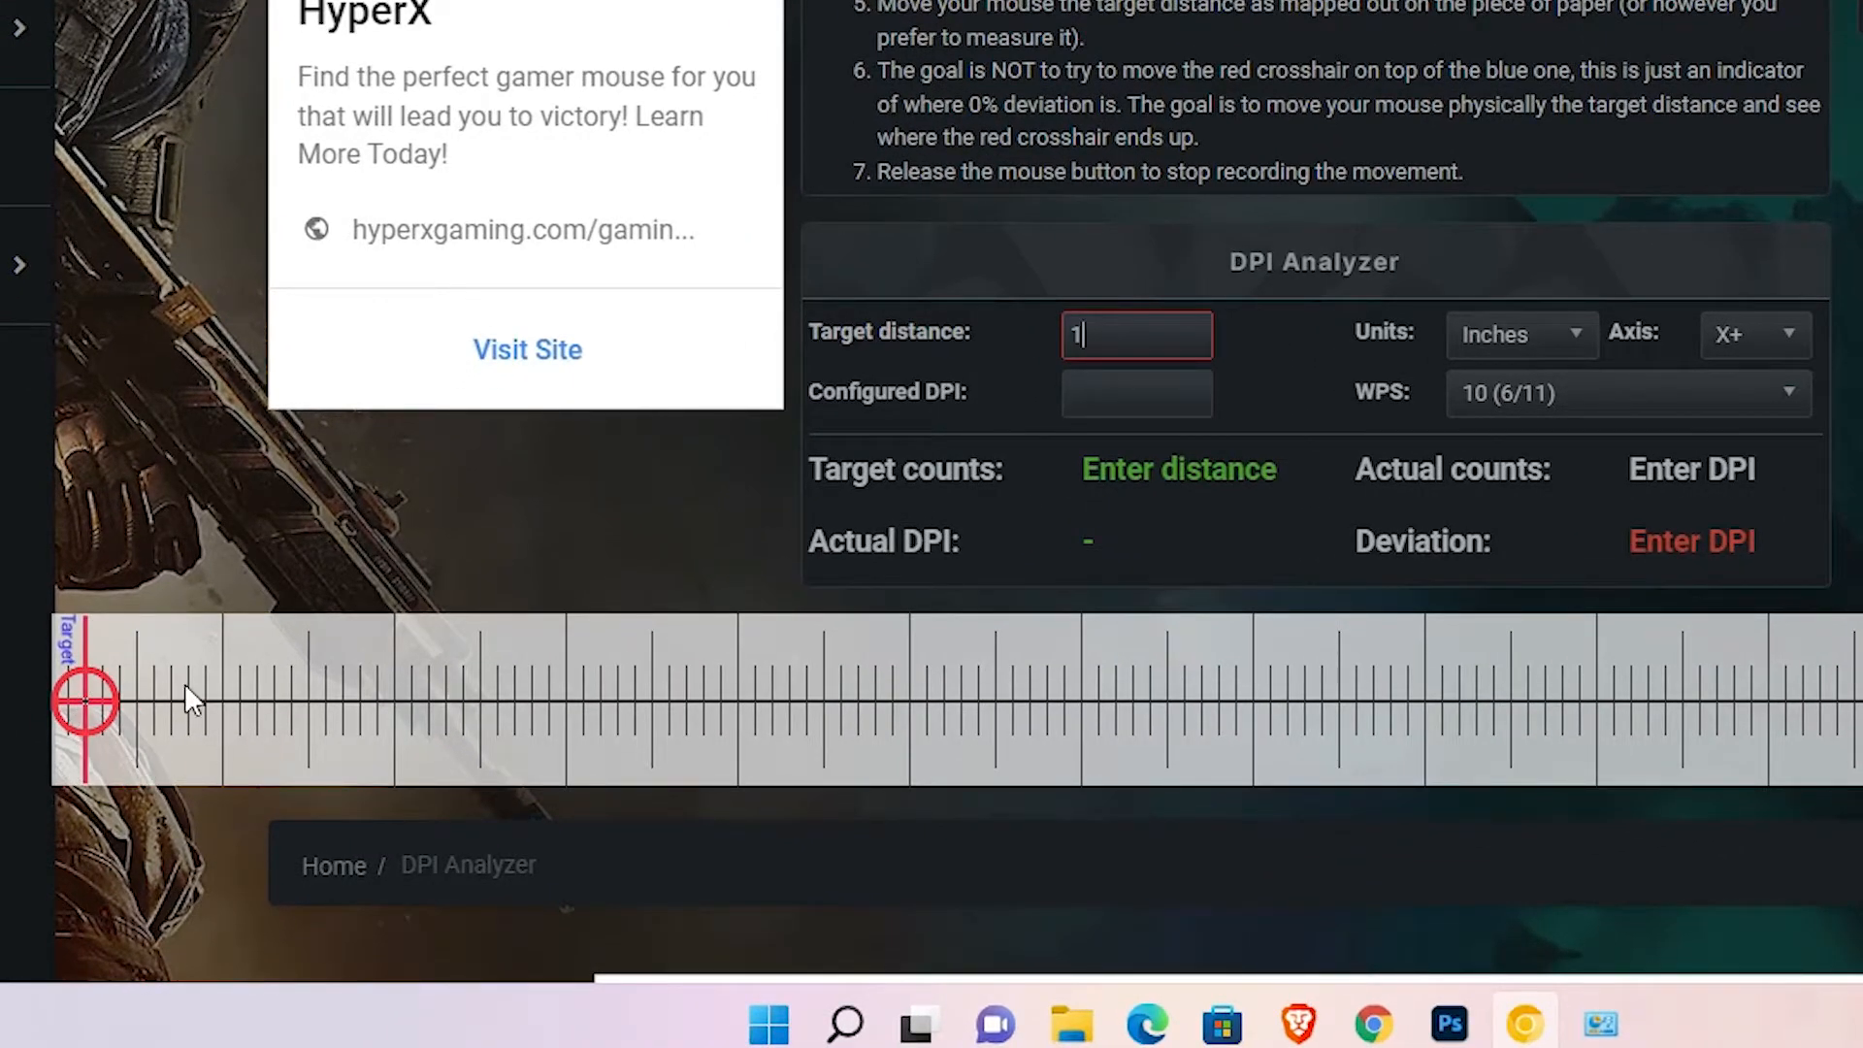
{"action": "mouse_move", "coordinate": [392, 712]}
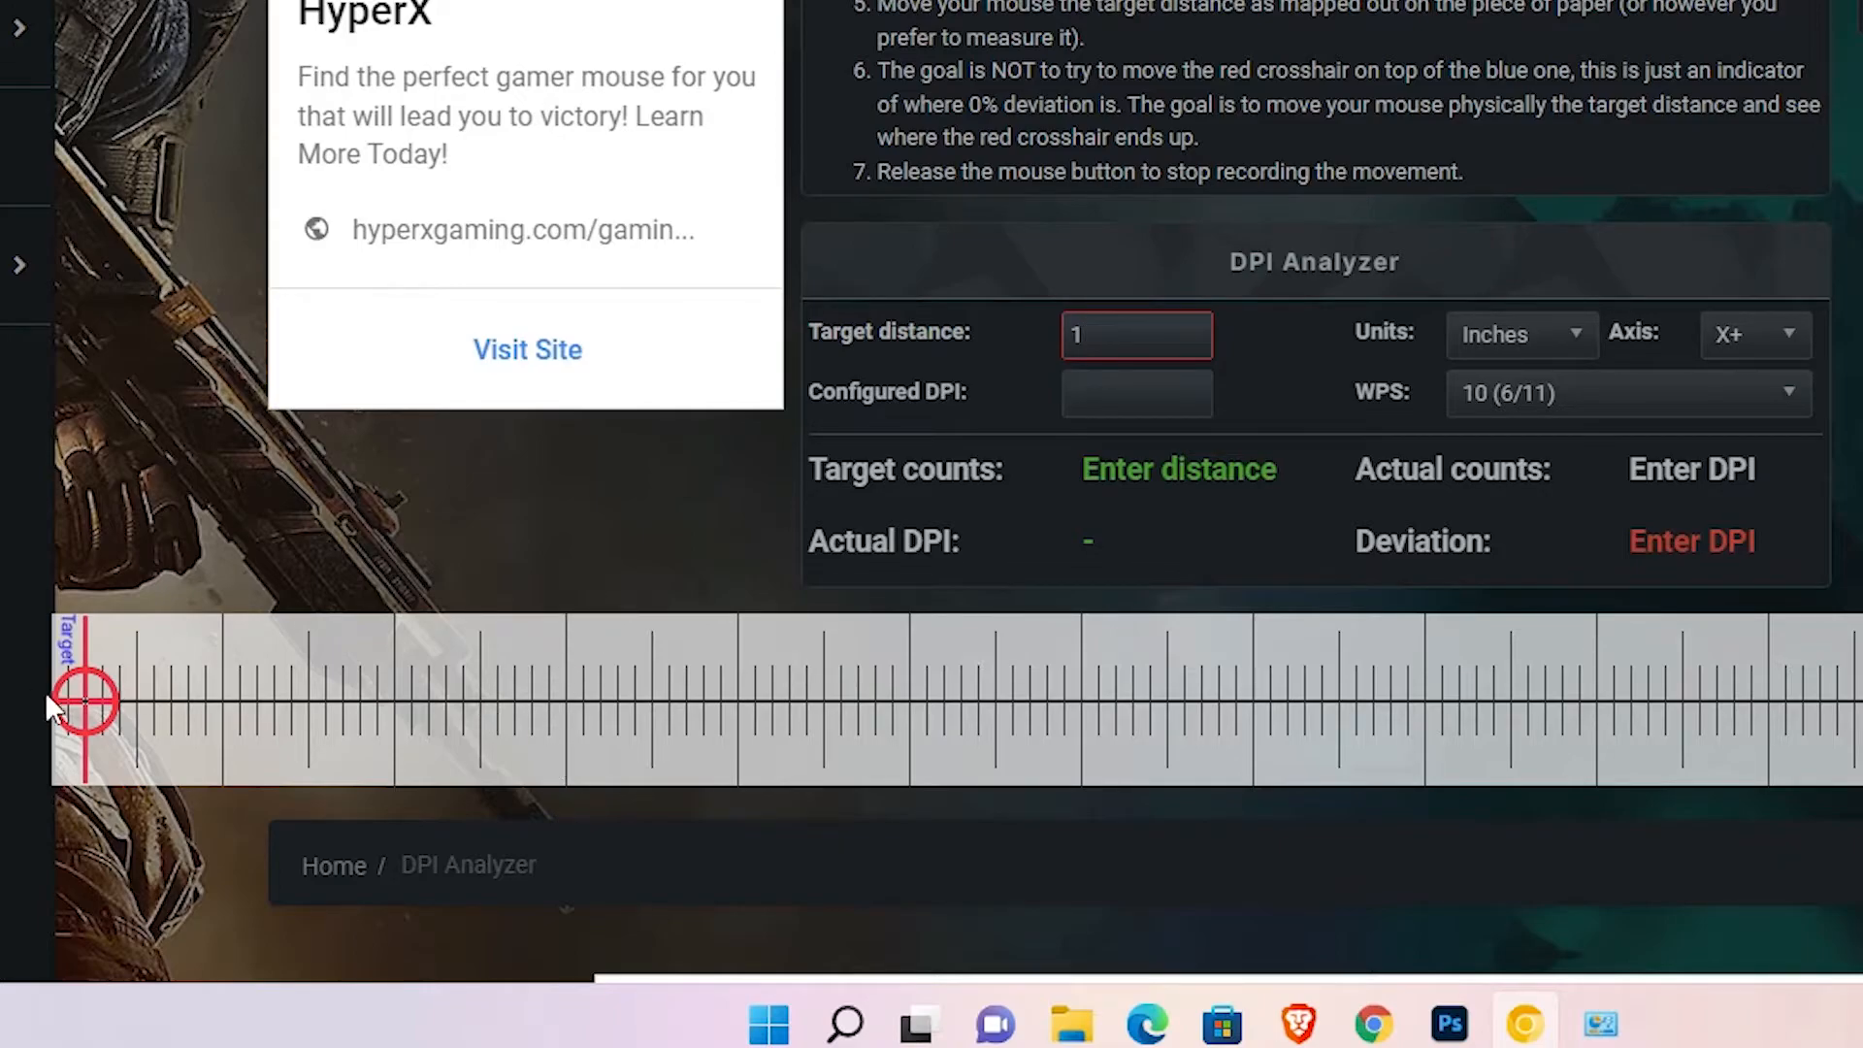
{"action": "mouse_move", "coordinate": [212, 660]}
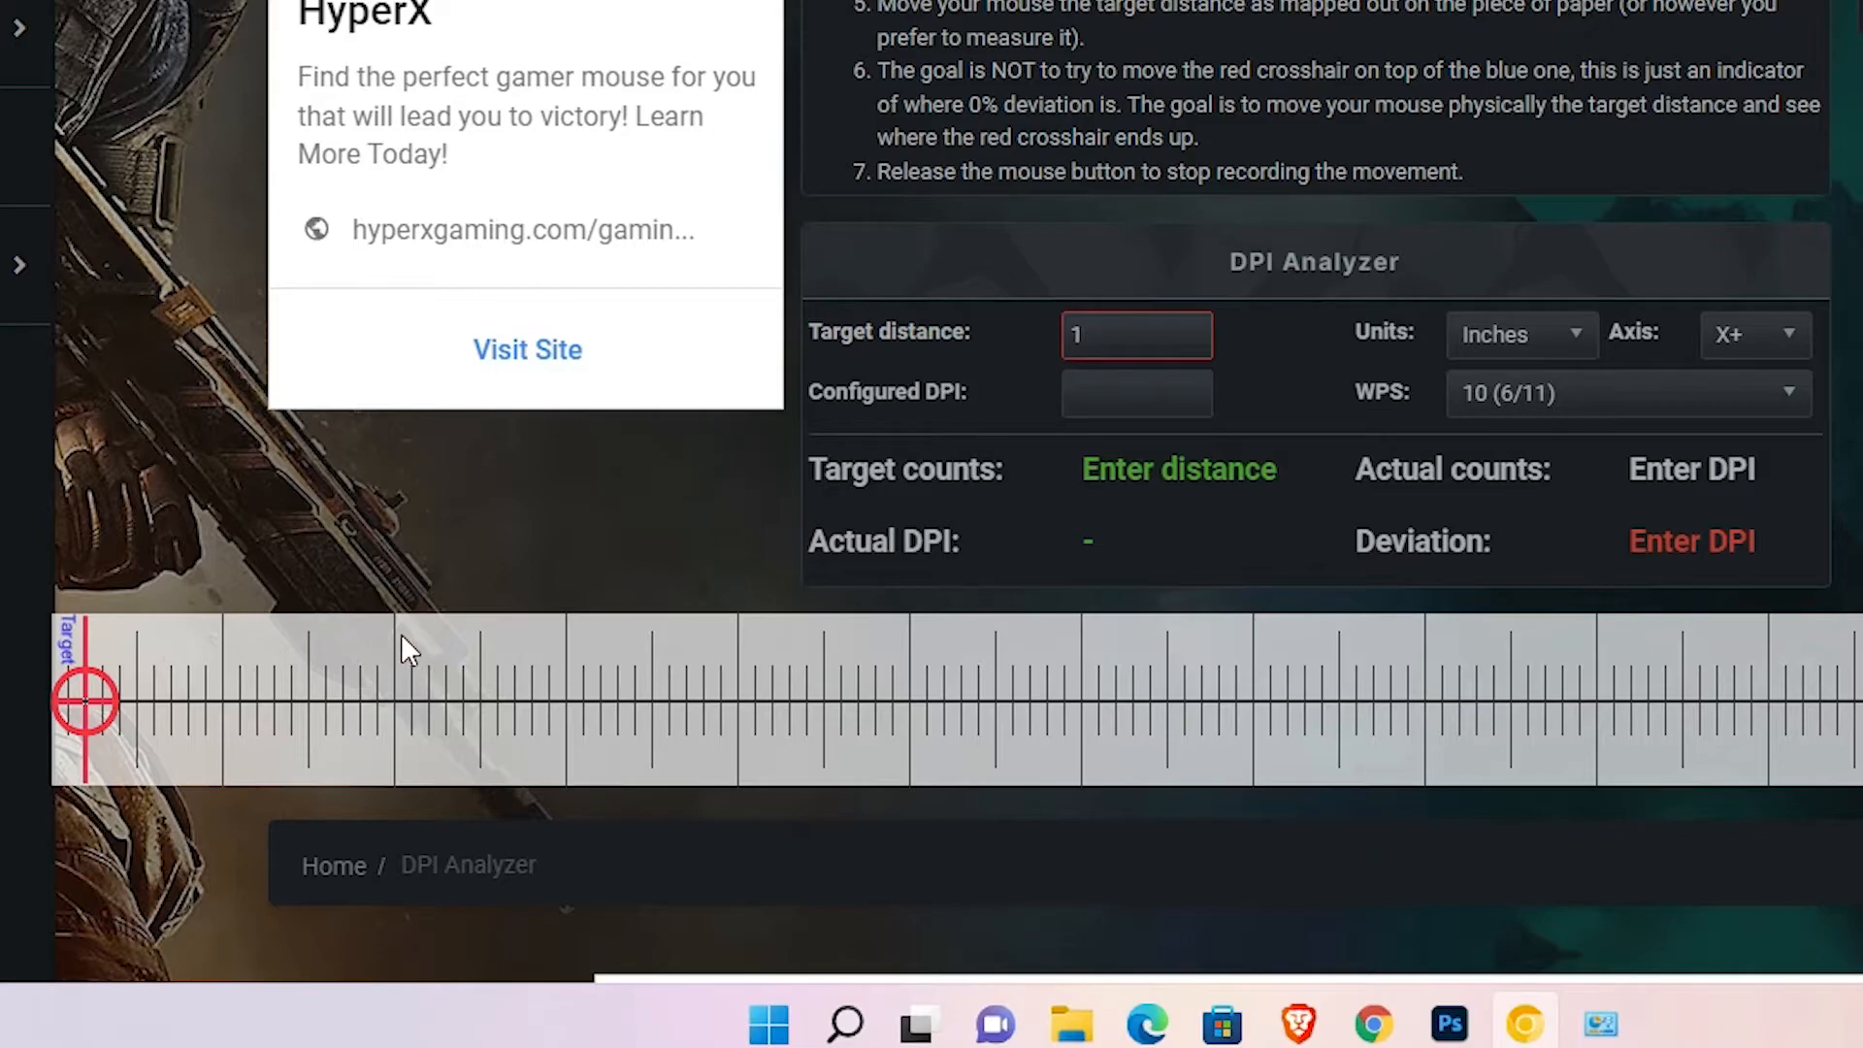
{"action": "mouse_move", "coordinate": [57, 707]}
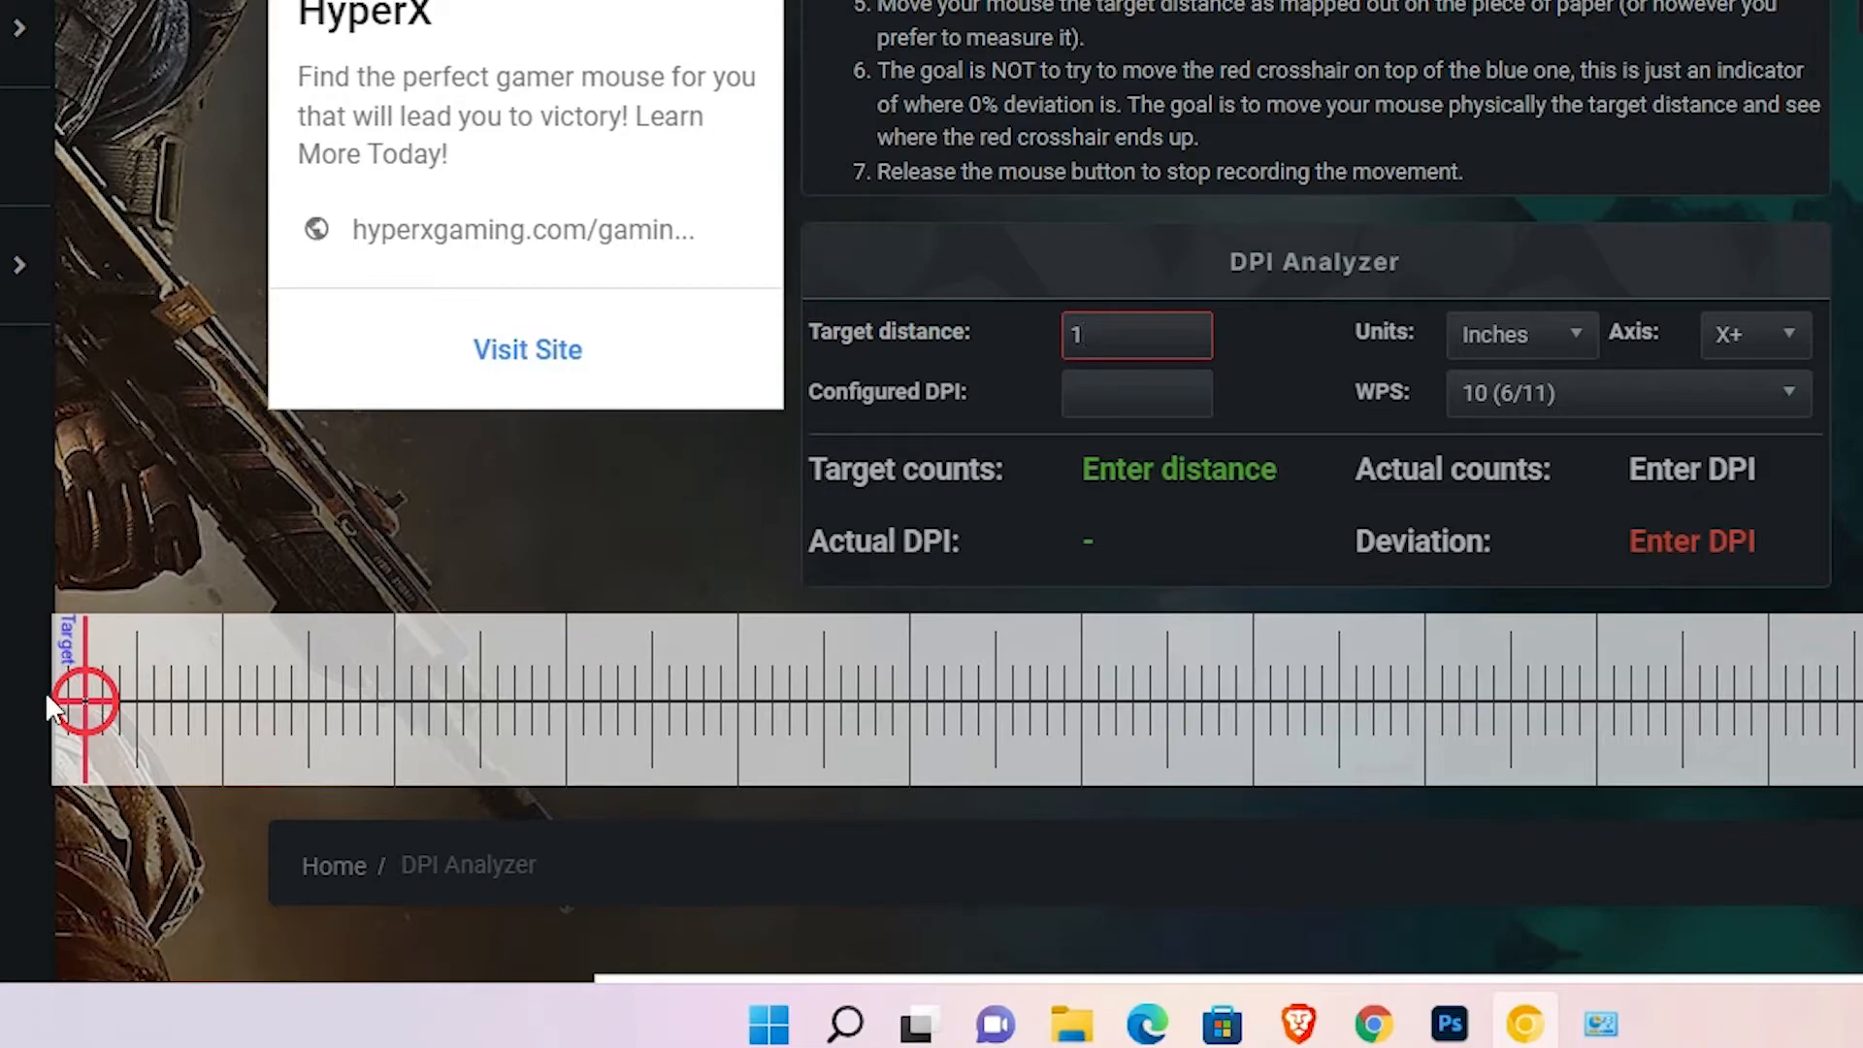
Step: Drag the crosshair along the ruler three times, ending at 280 counts / 280.00 actual DPI
{"action": "left_click_drag", "start_coordinate": [87, 700], "coordinate": [586, 701]}
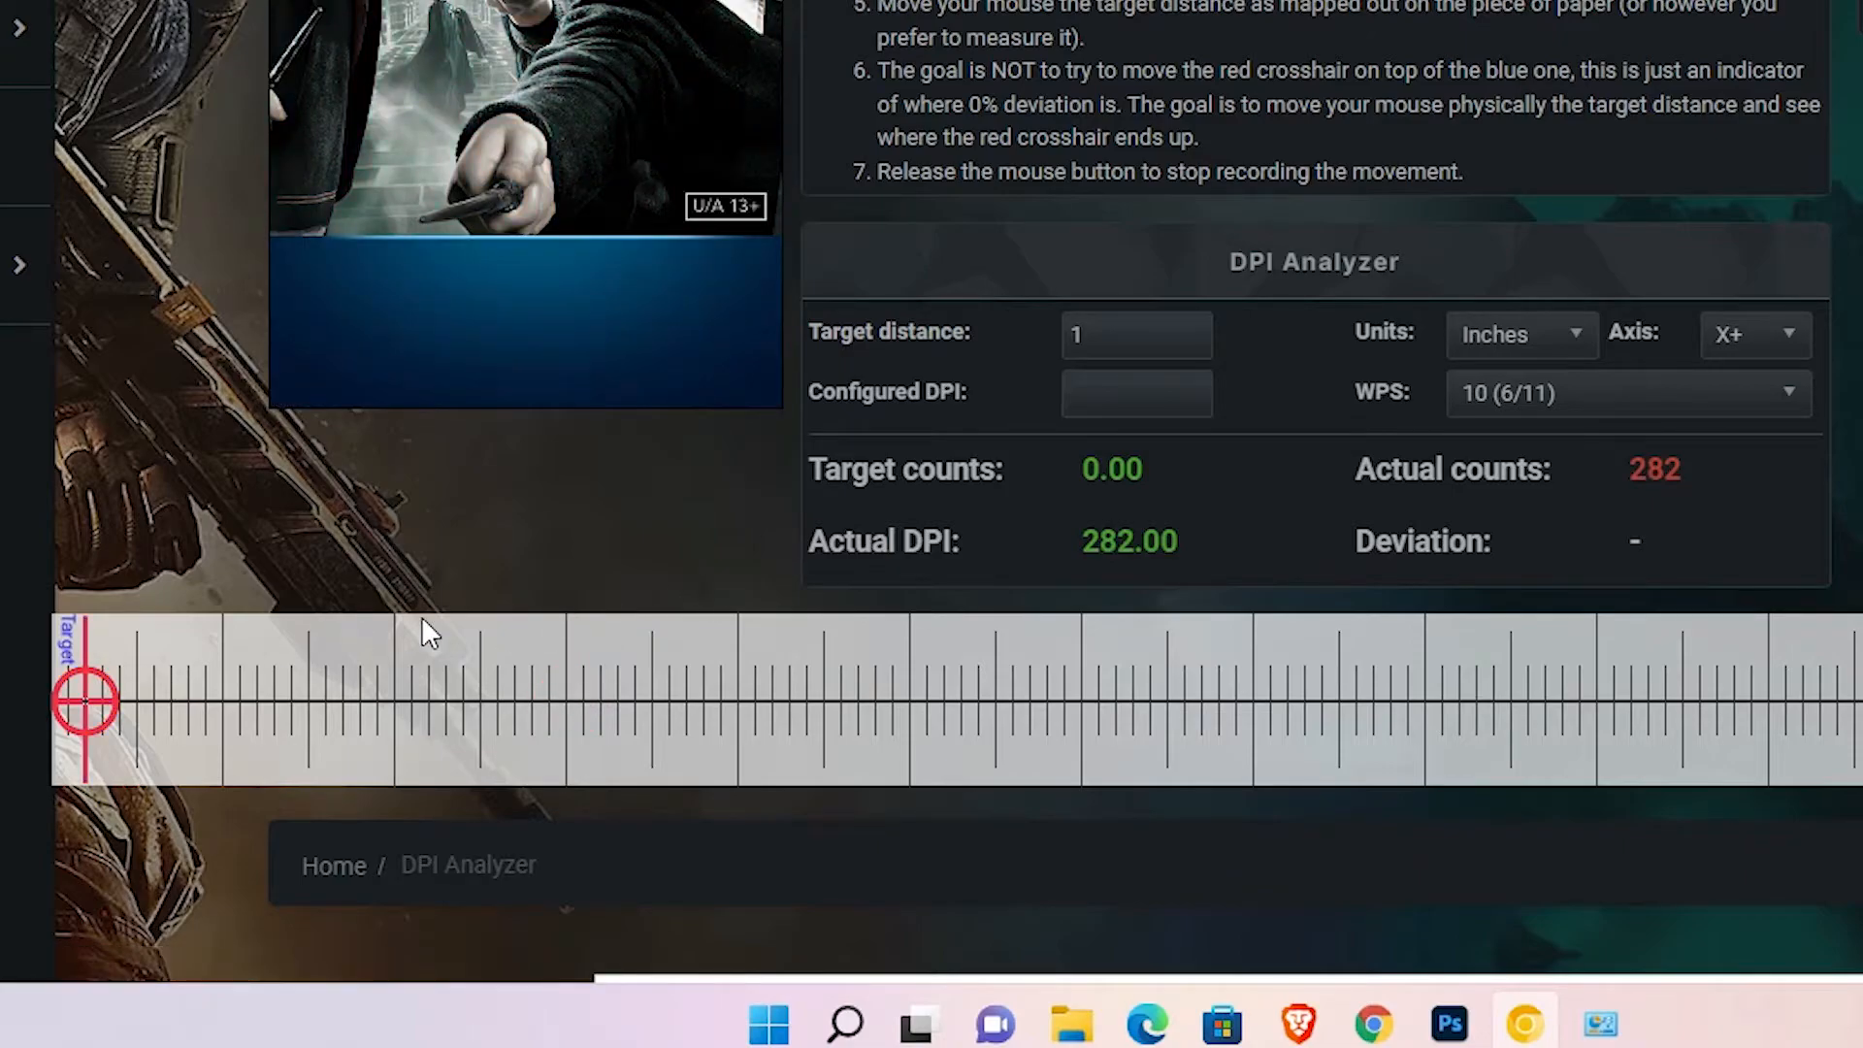
{"action": "left_click_drag", "start_coordinate": [89, 700], "coordinate": [528, 701]}
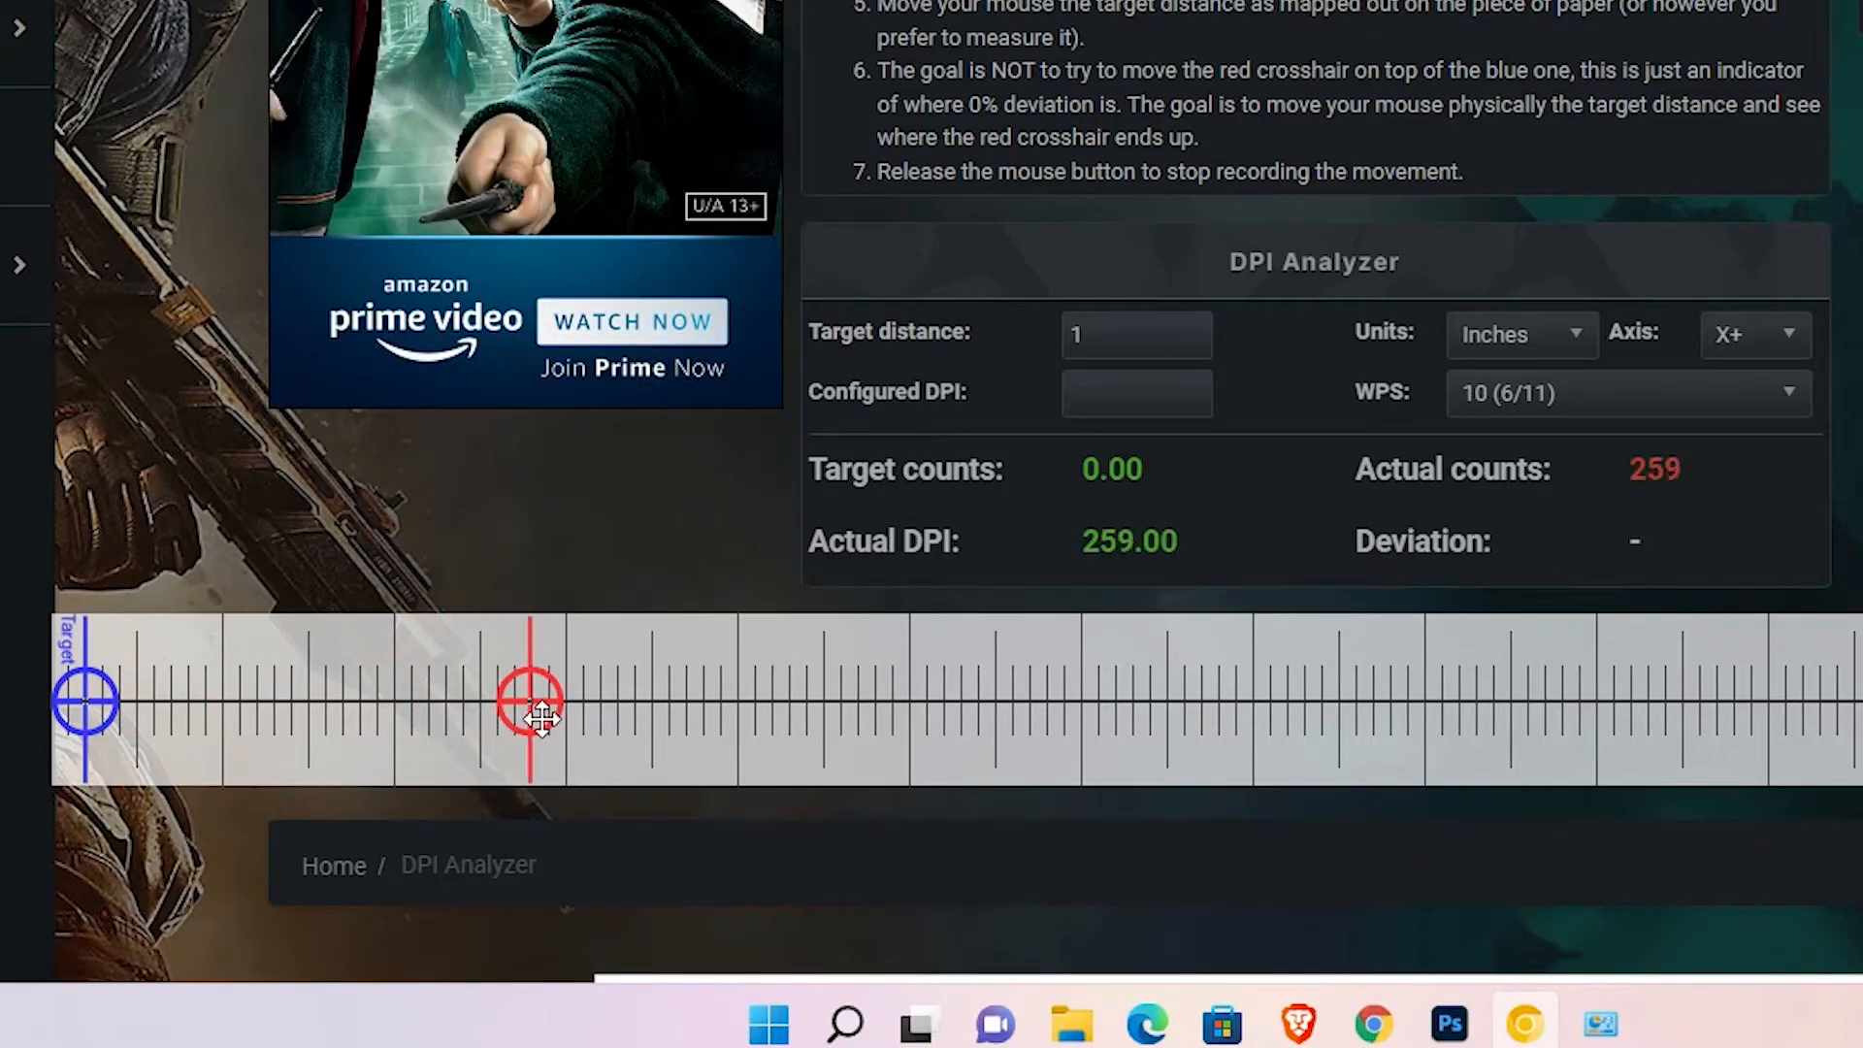
{"action": "left_click_drag", "start_coordinate": [536, 701], "coordinate": [85, 701]}
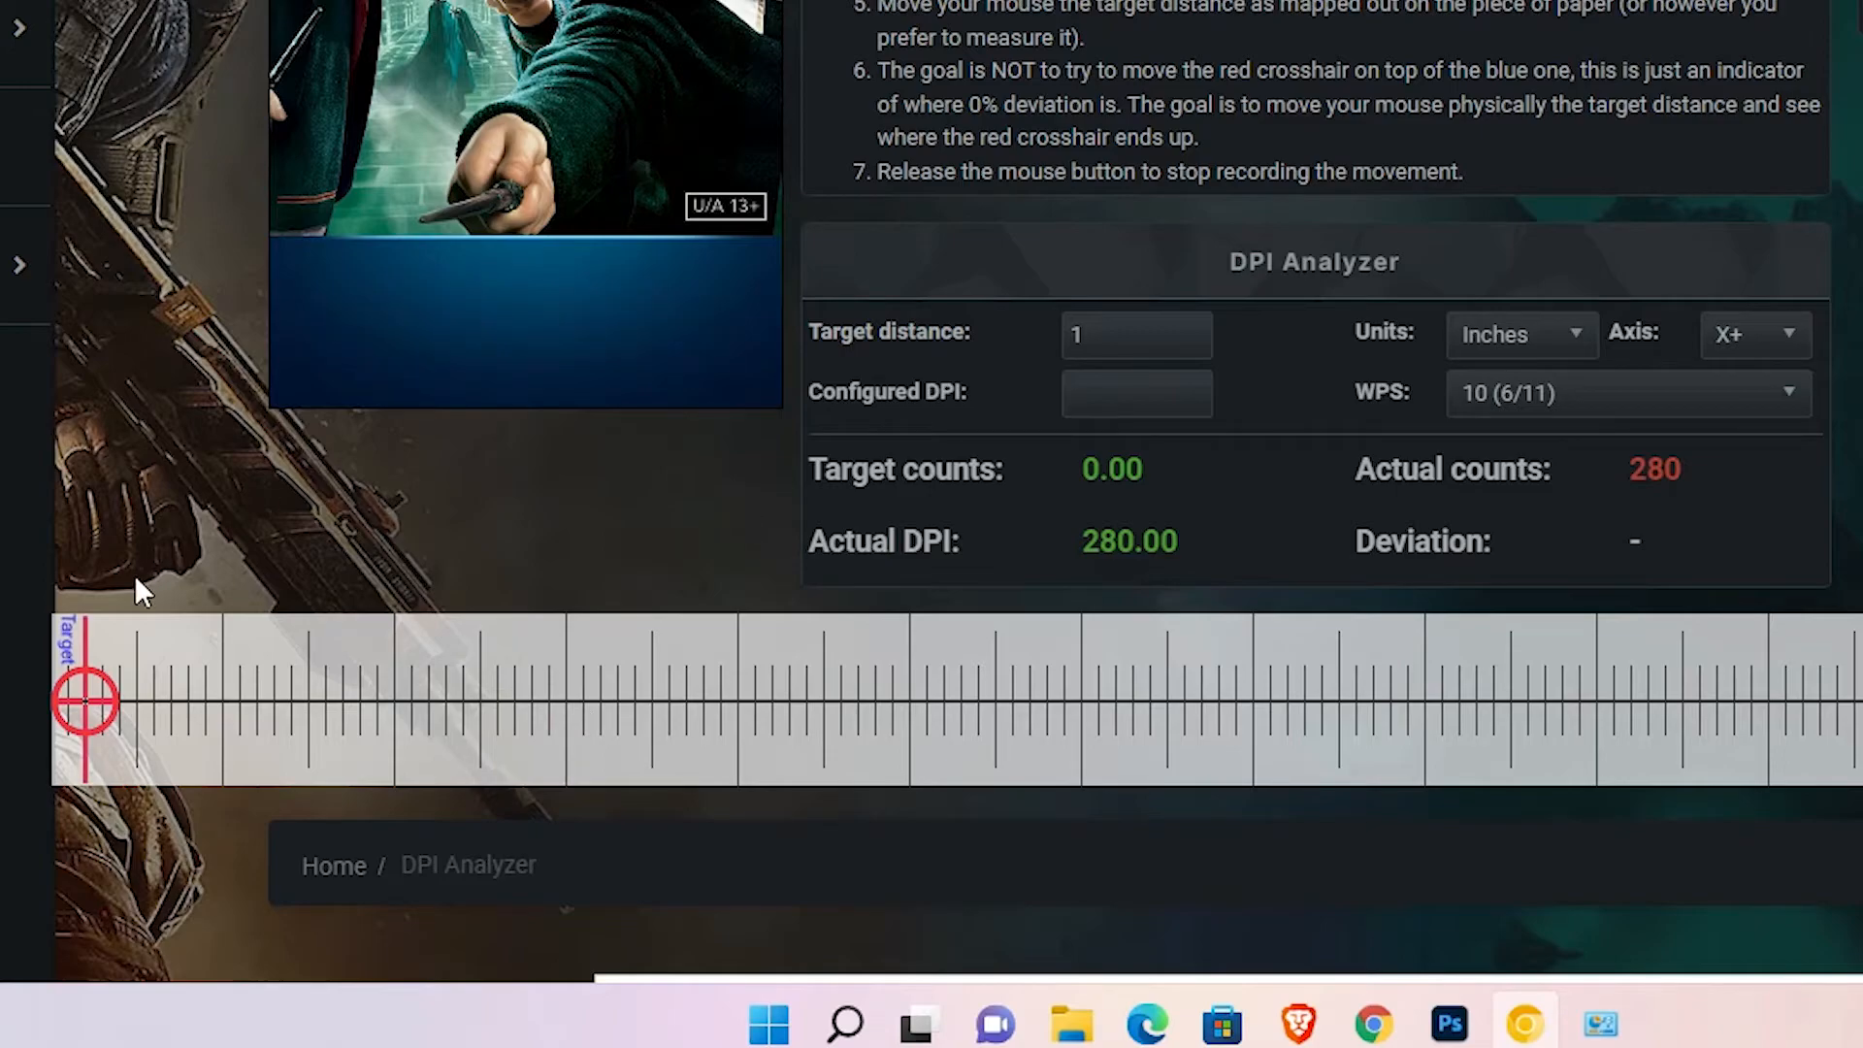